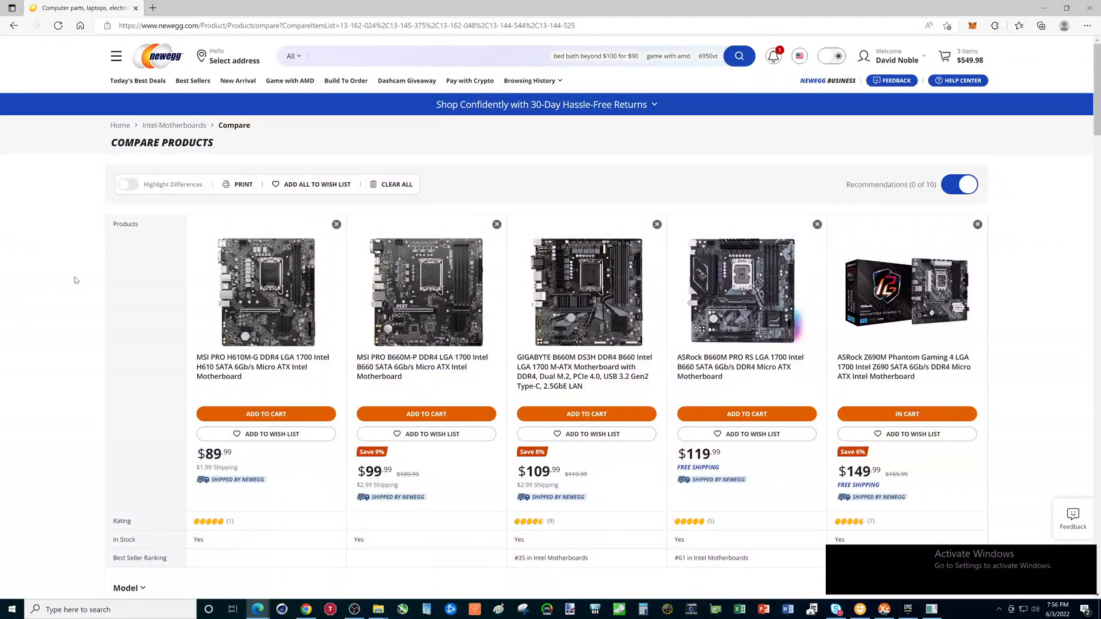
mouse_move(67, 274)
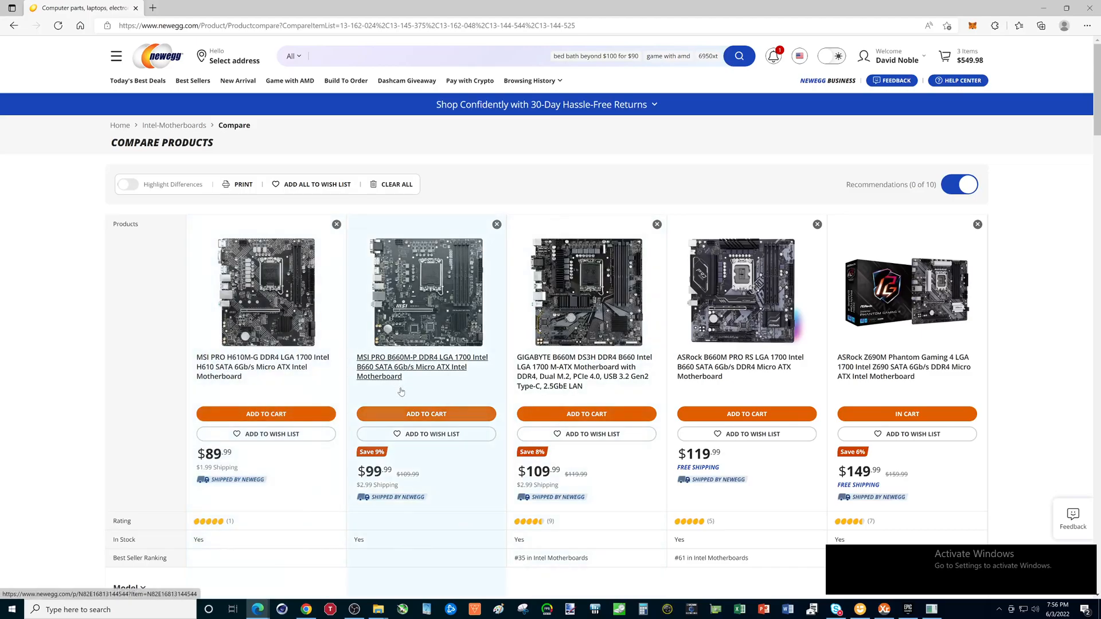
mouse_move(400, 376)
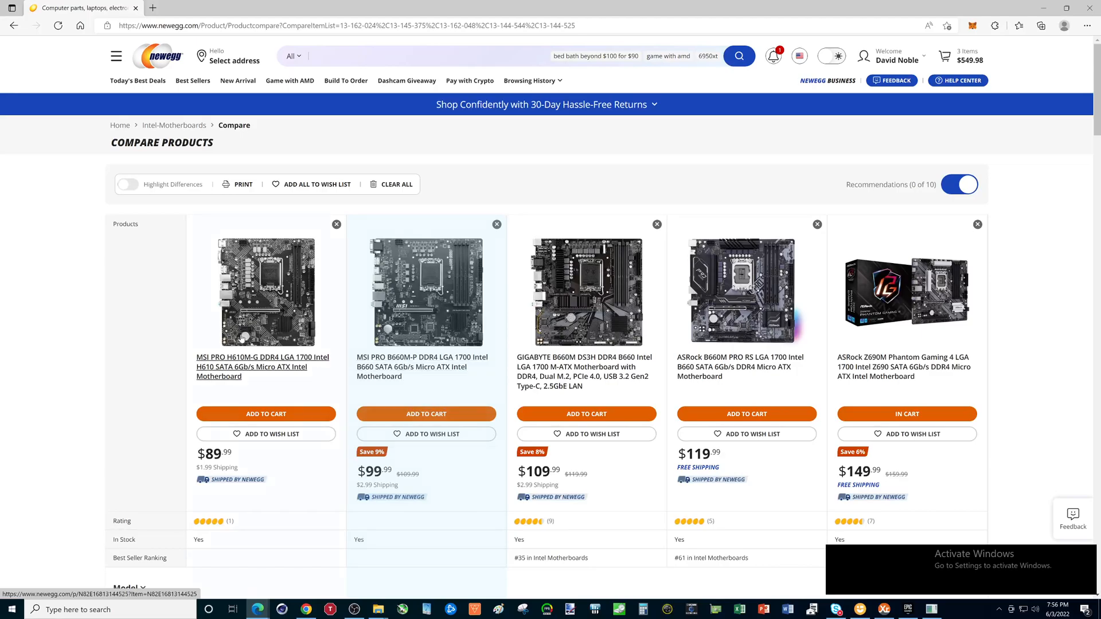
mouse_move(232, 364)
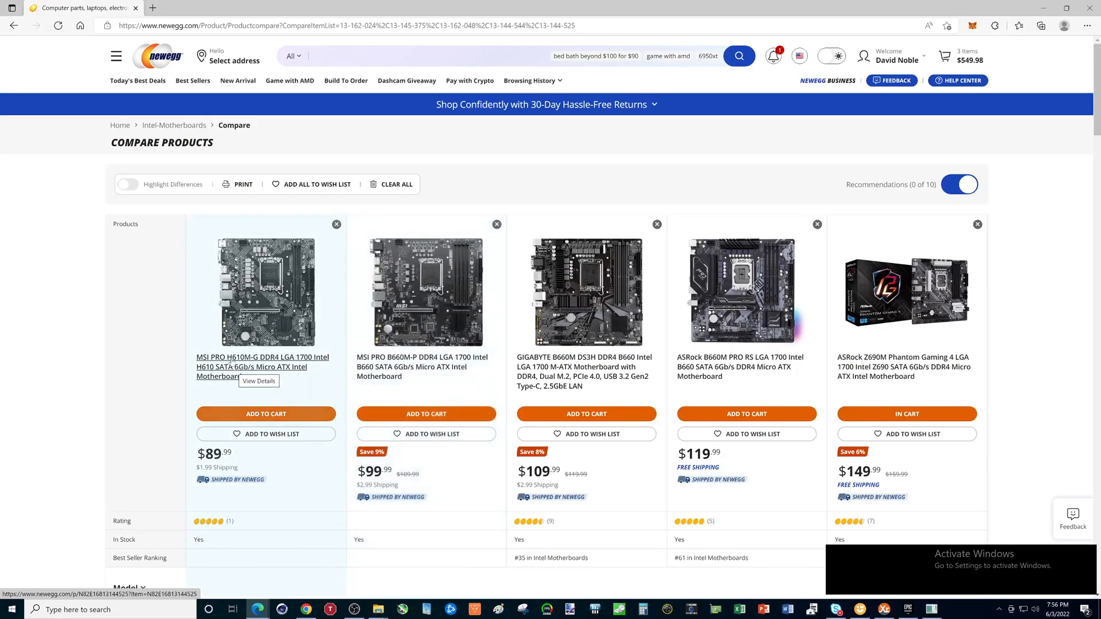
mouse_move(376, 394)
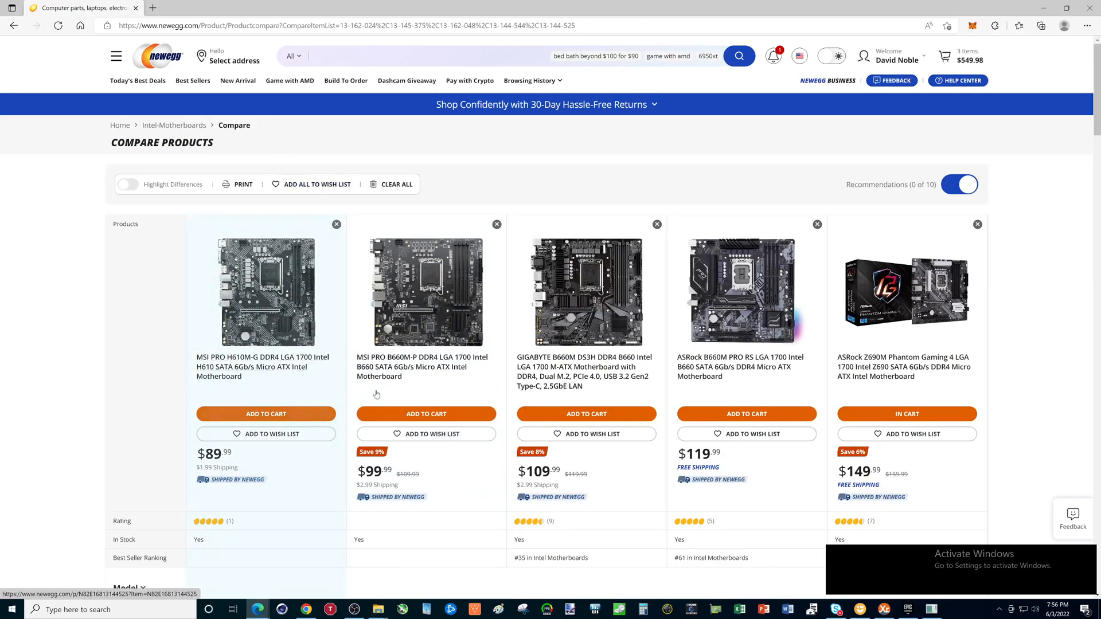
mouse_move(427, 291)
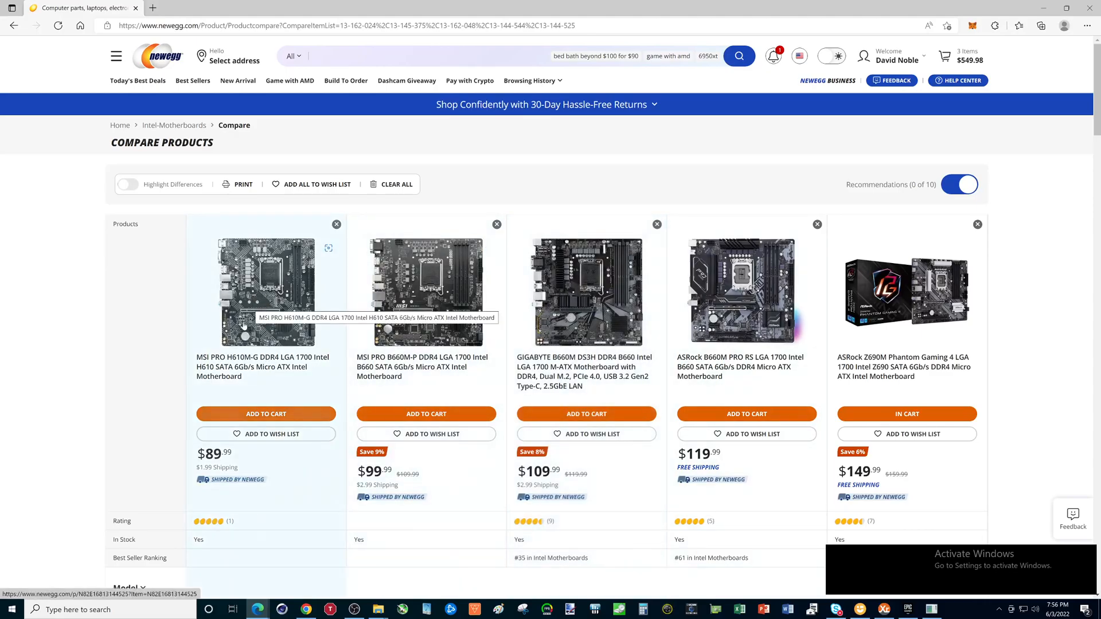
mouse_move(814, 307)
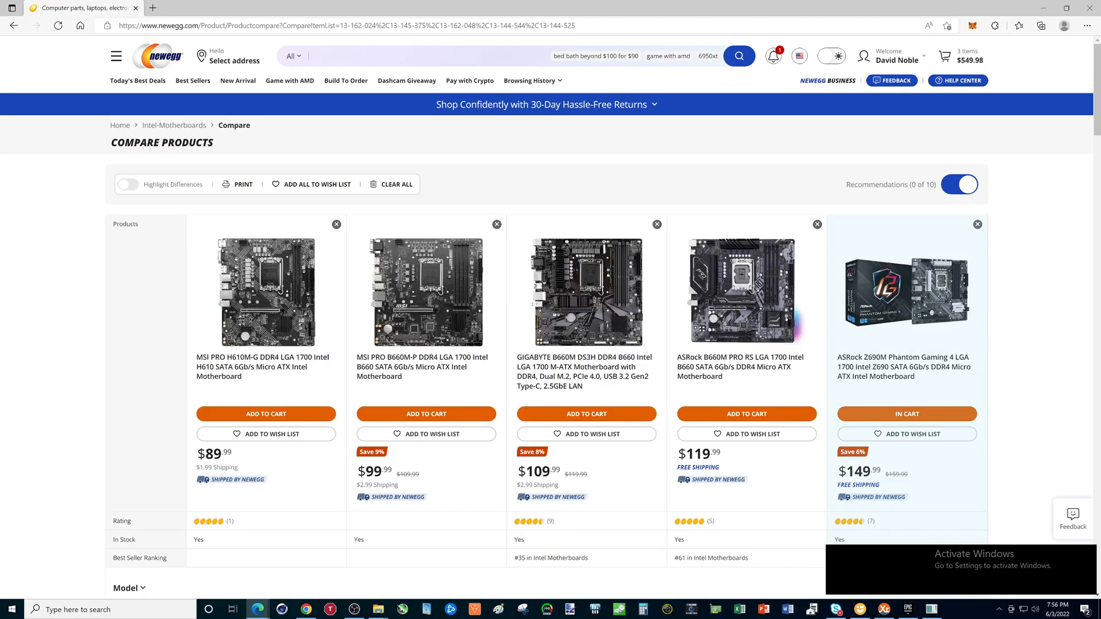
mouse_move(881, 362)
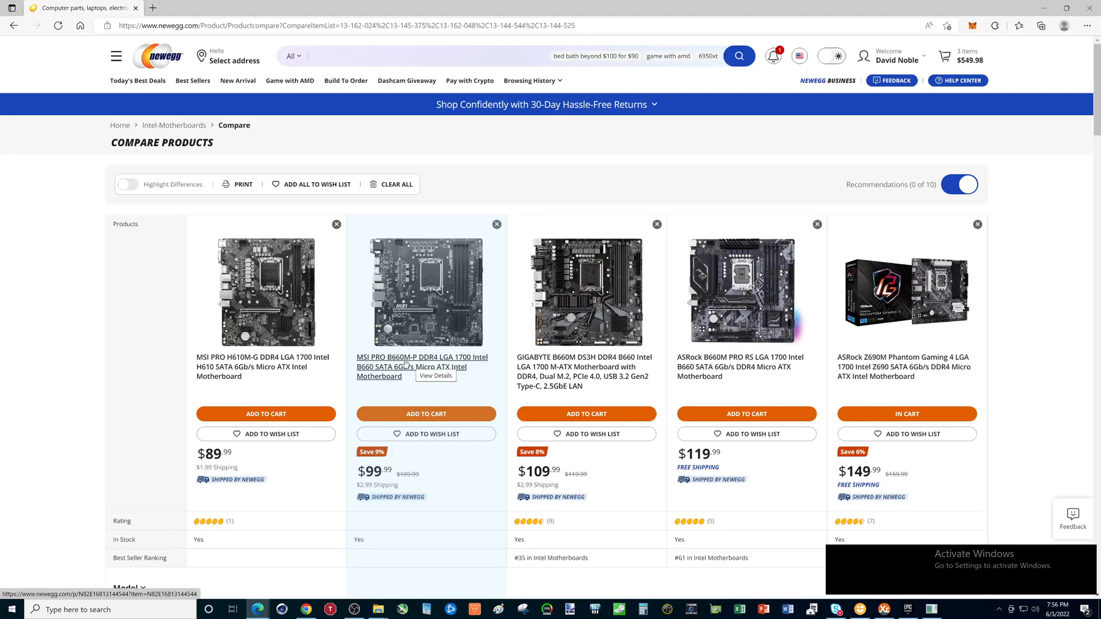
mouse_move(406, 364)
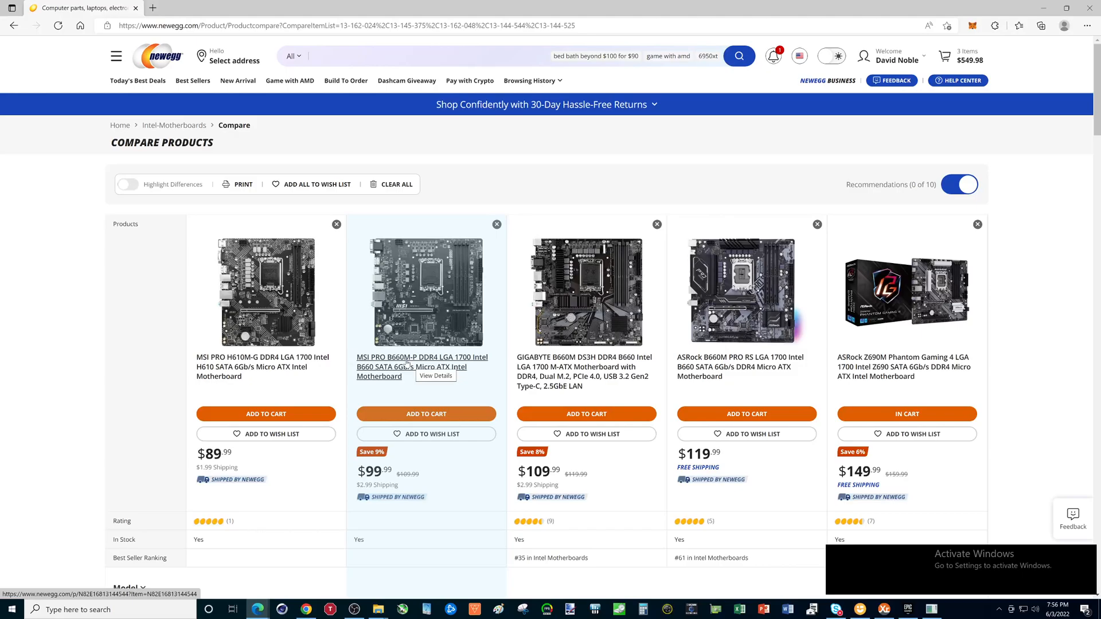
mouse_move(265, 361)
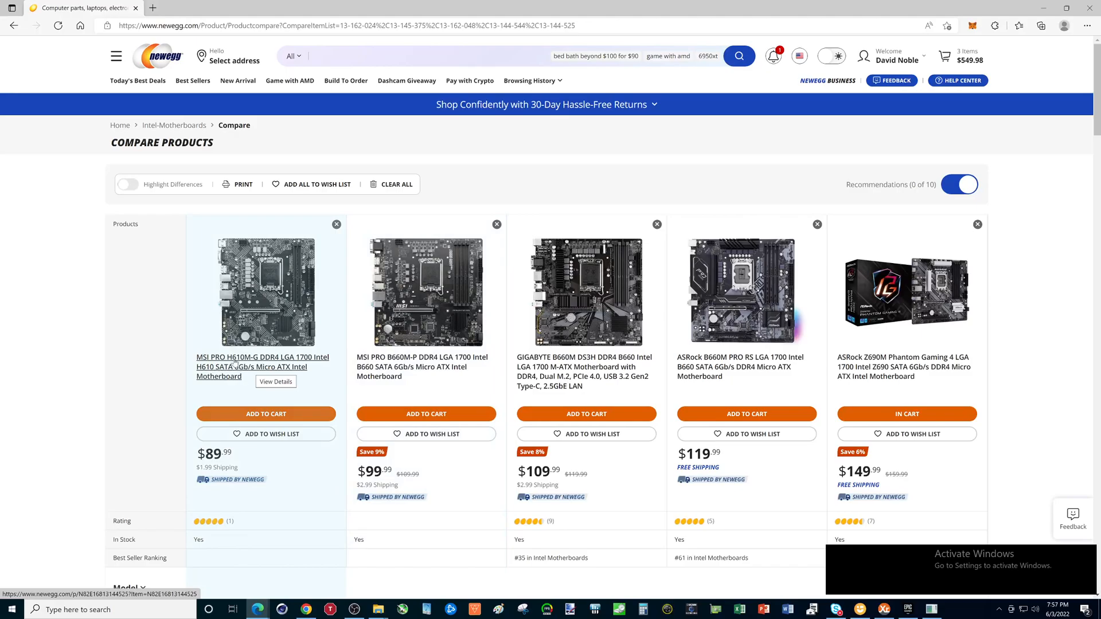
mouse_move(232, 367)
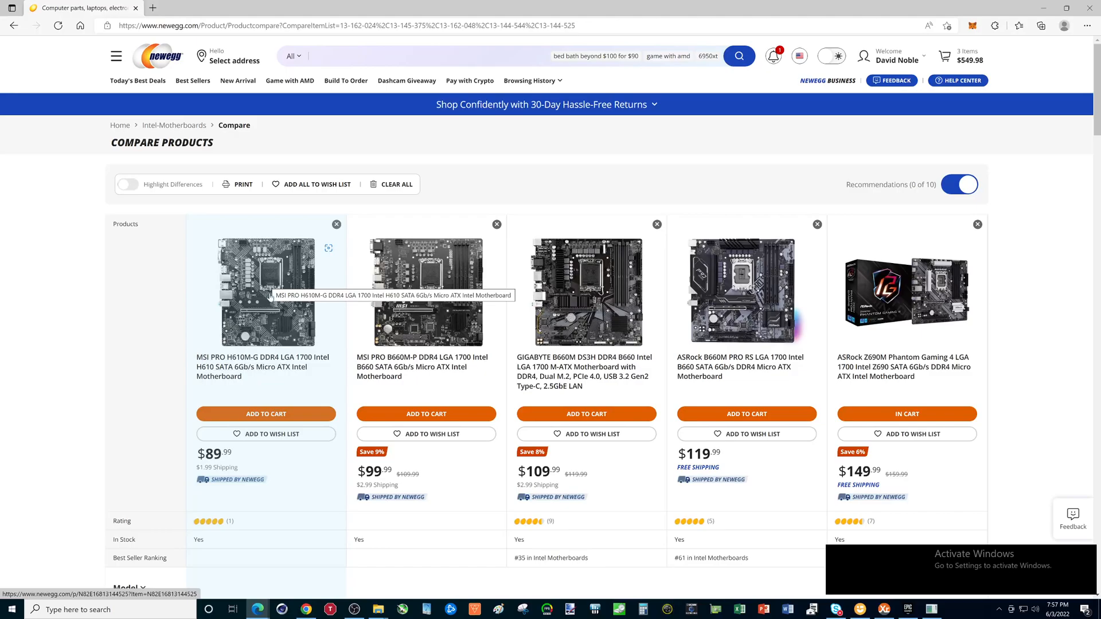
Go to the MSI PRO H610M-G DDR4 page and scroll through its overview and feature descriptions.
click(265, 295)
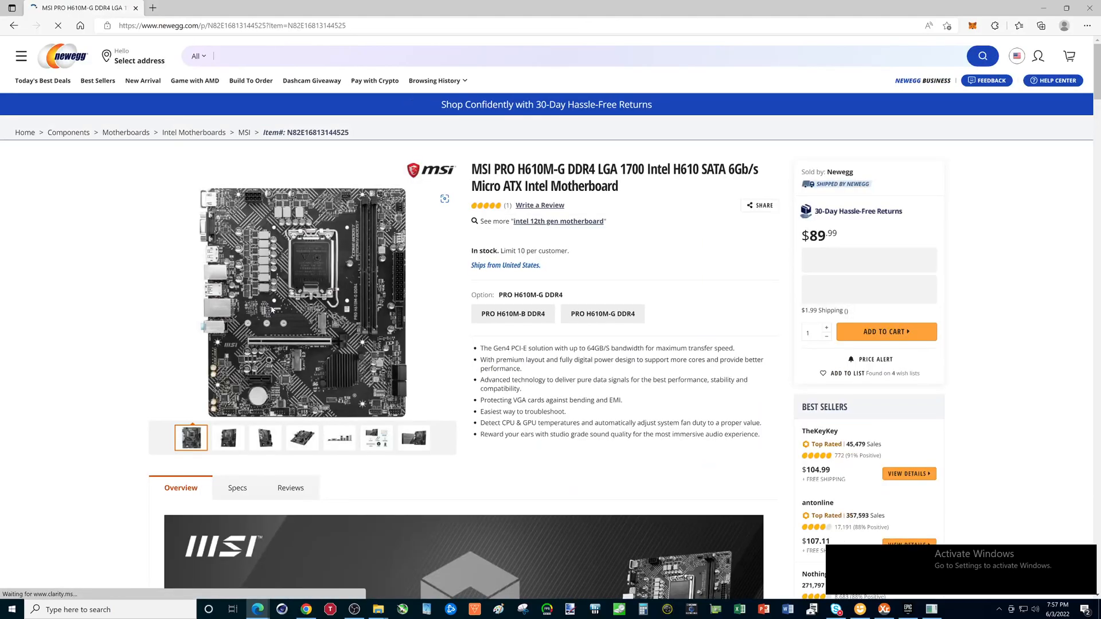
mouse_move(302, 302)
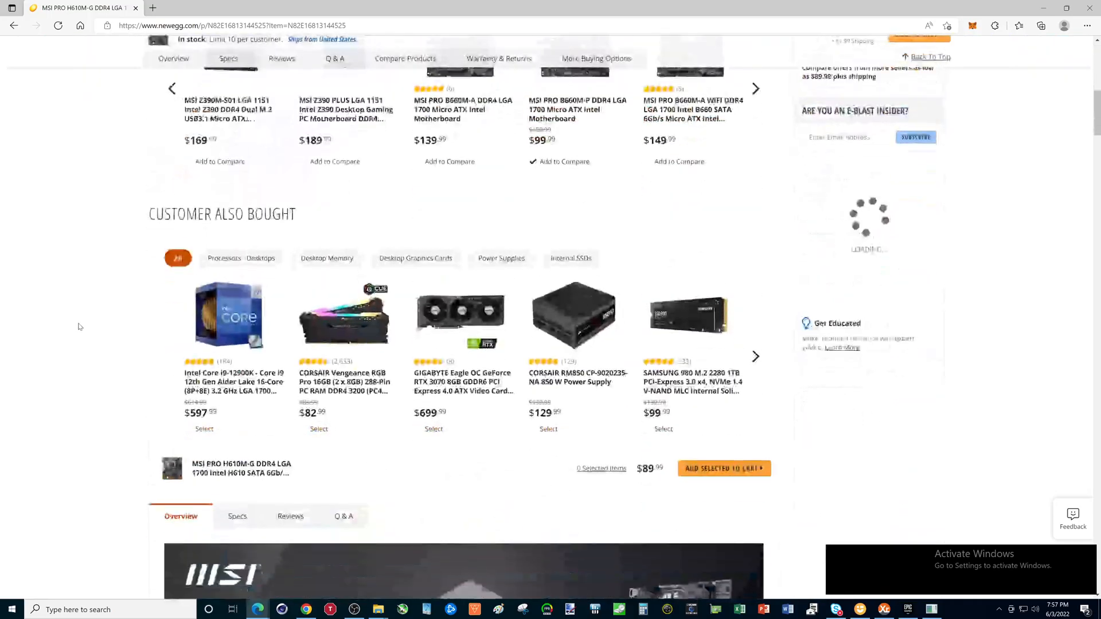
scroll(down, 3)
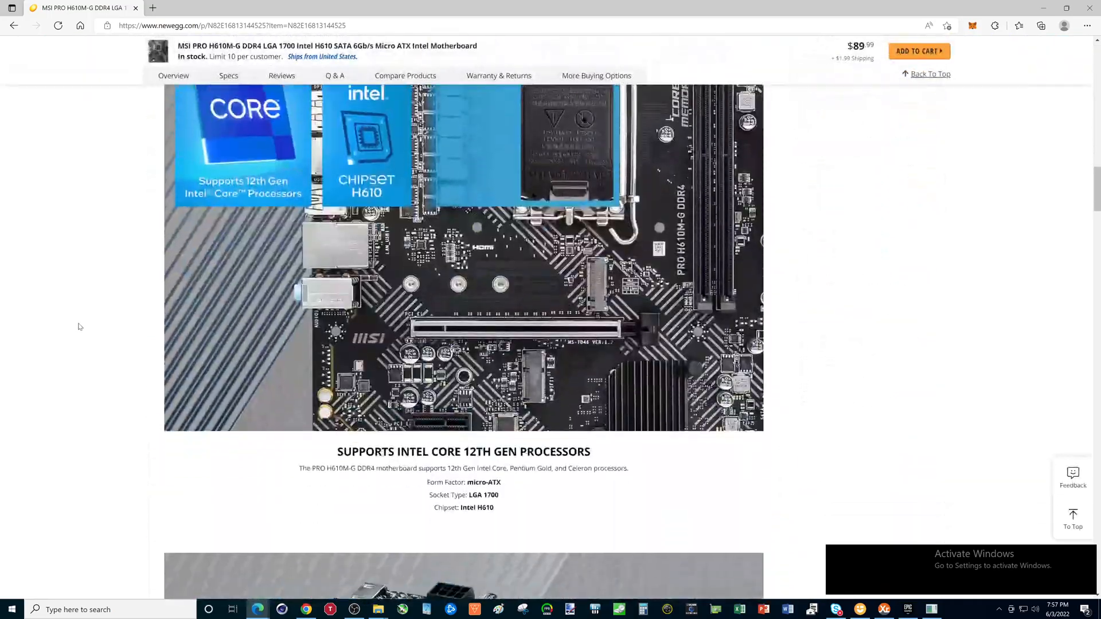
scroll(down, 3)
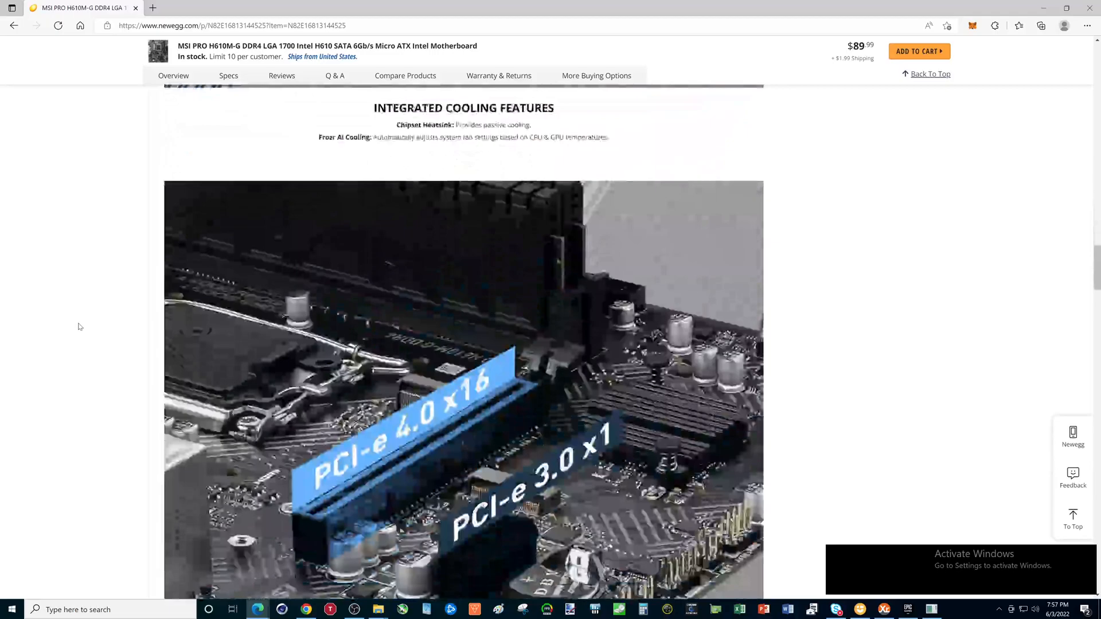
scroll(down, 3)
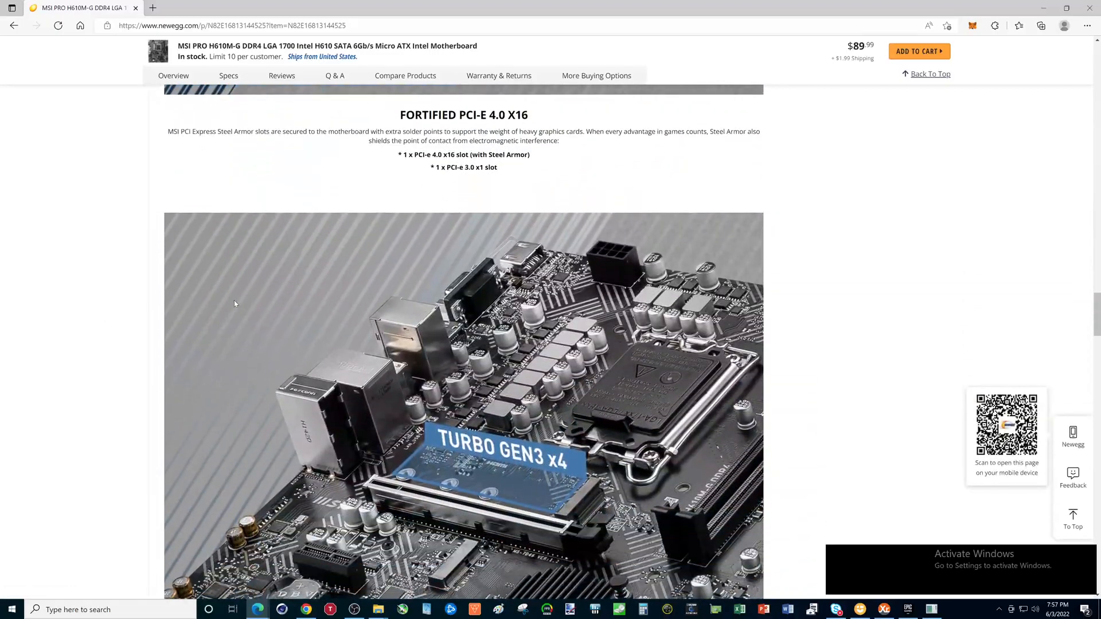
scroll(down, 3)
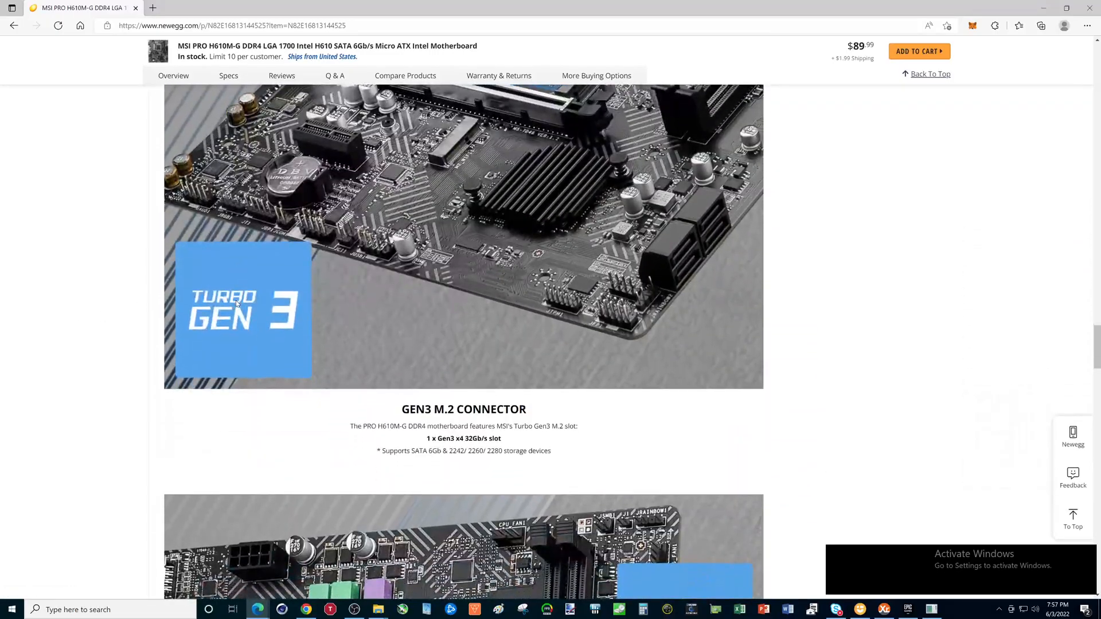
scroll(down, 3)
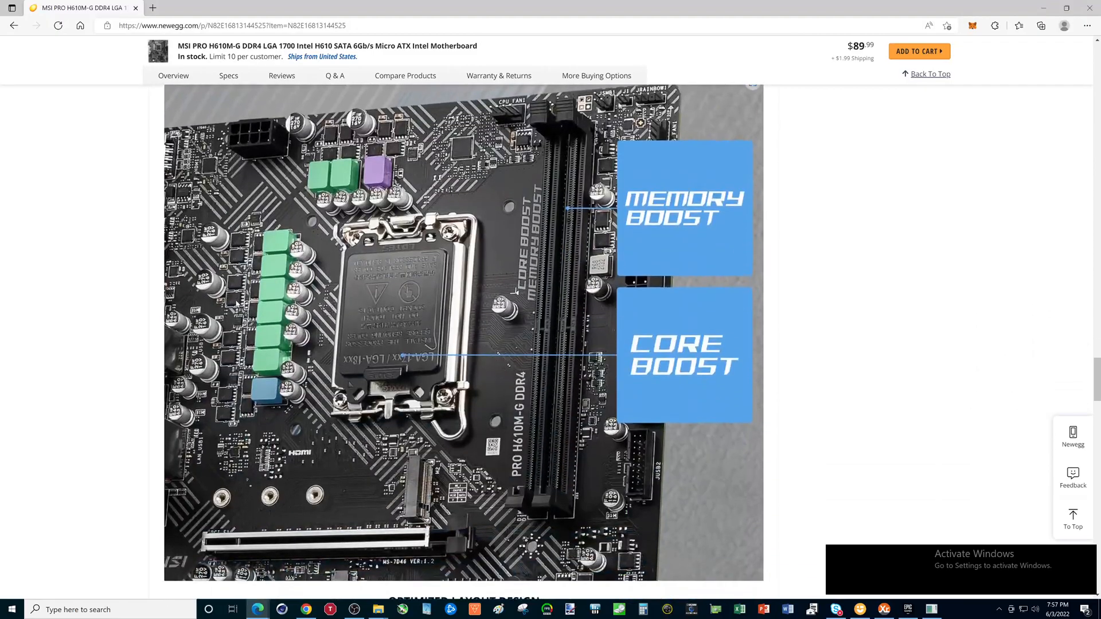
scroll(down, 3)
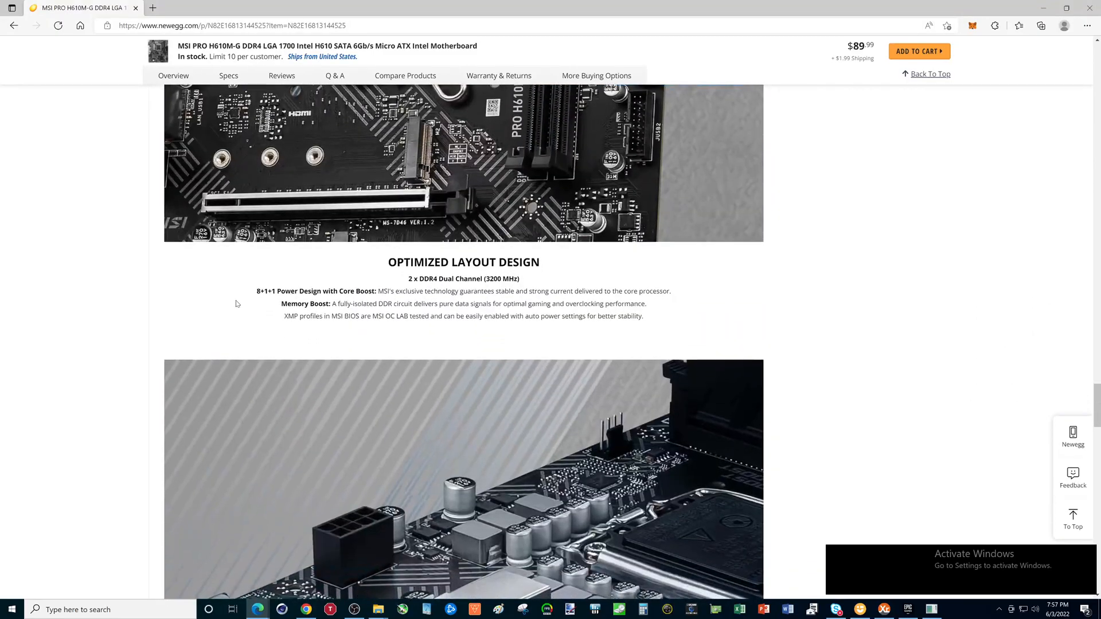
scroll(down, 3)
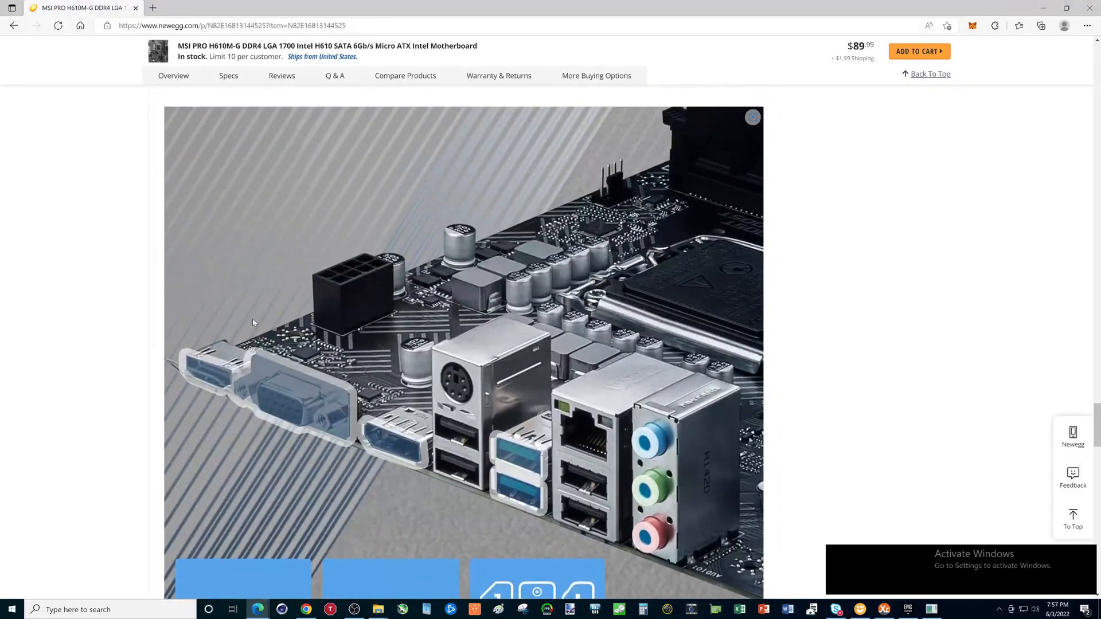
scroll(down, 3)
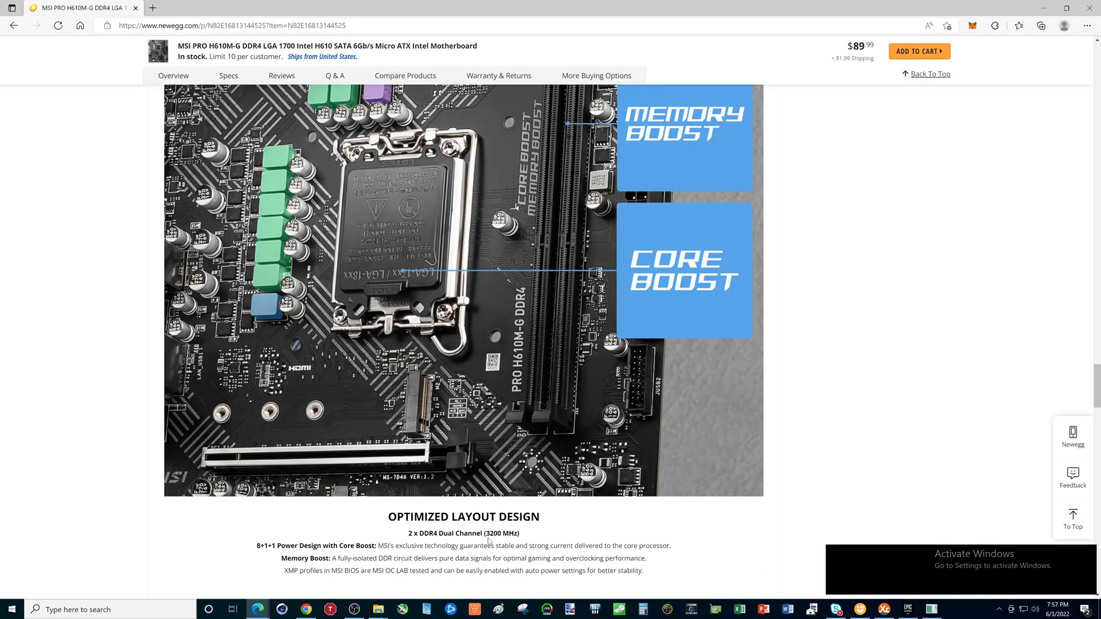
Bring up the product images viewer showing the full H610M-G board photo.
double_click(495, 533)
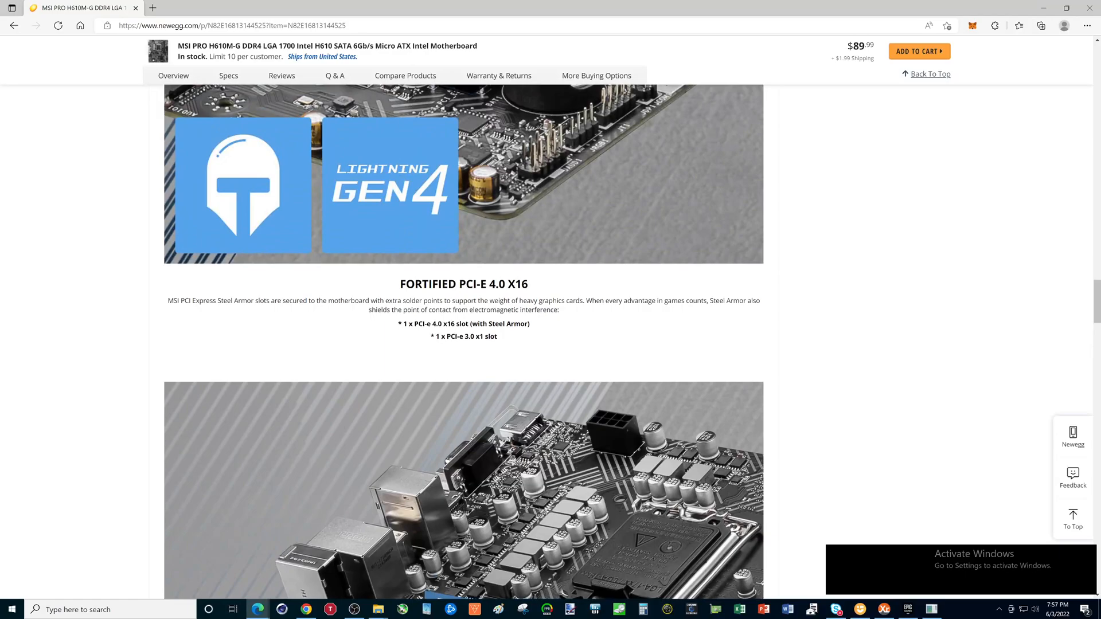
mouse_move(436, 336)
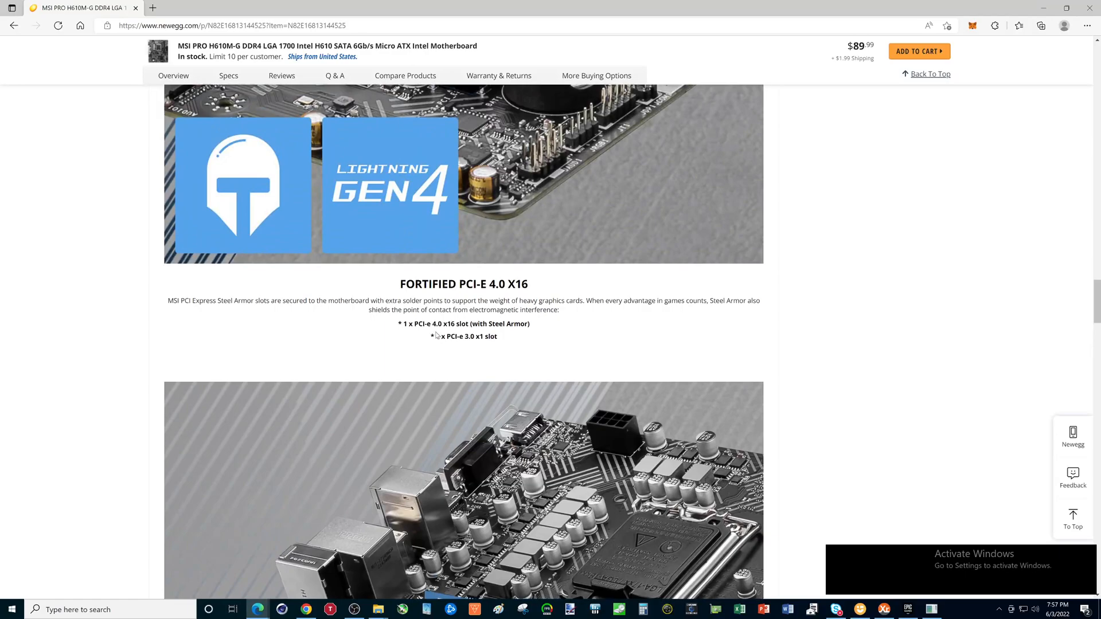
scroll(down, 3)
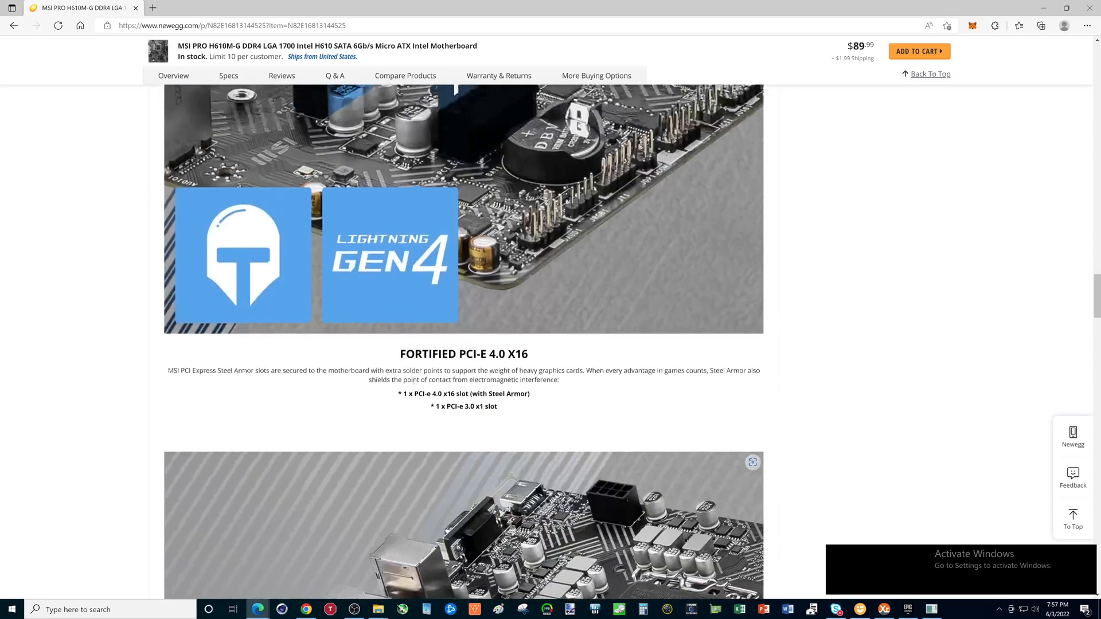
scroll(down, 3)
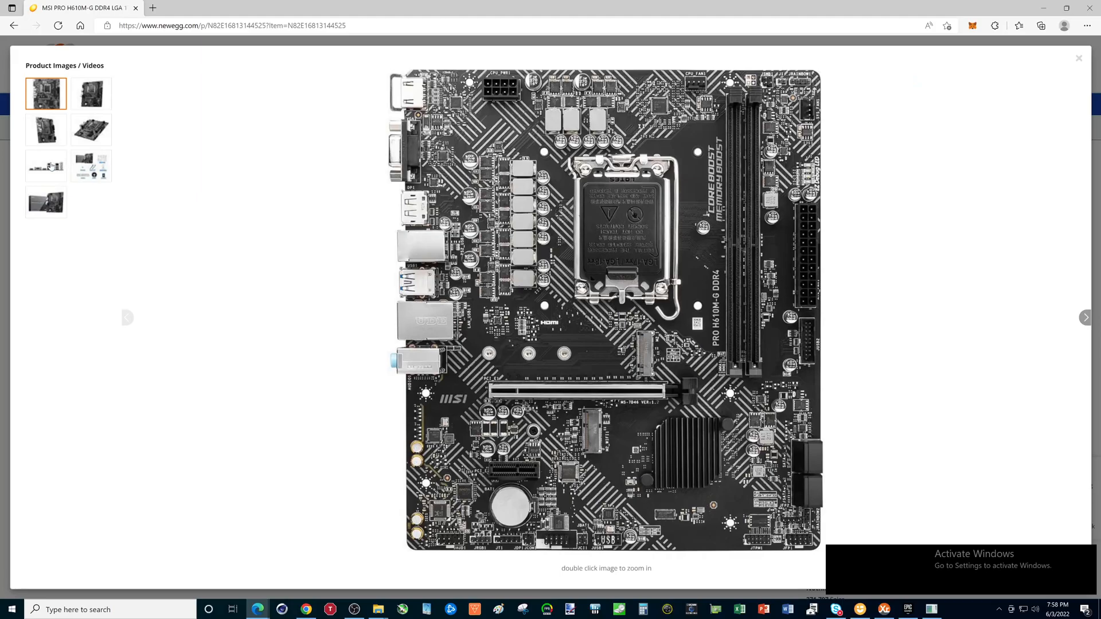
Show the gallery picture of the H610M-G's rear I/O ports (HDMI, VGA, DisplayPort, USB, LAN, audio).
click(45, 165)
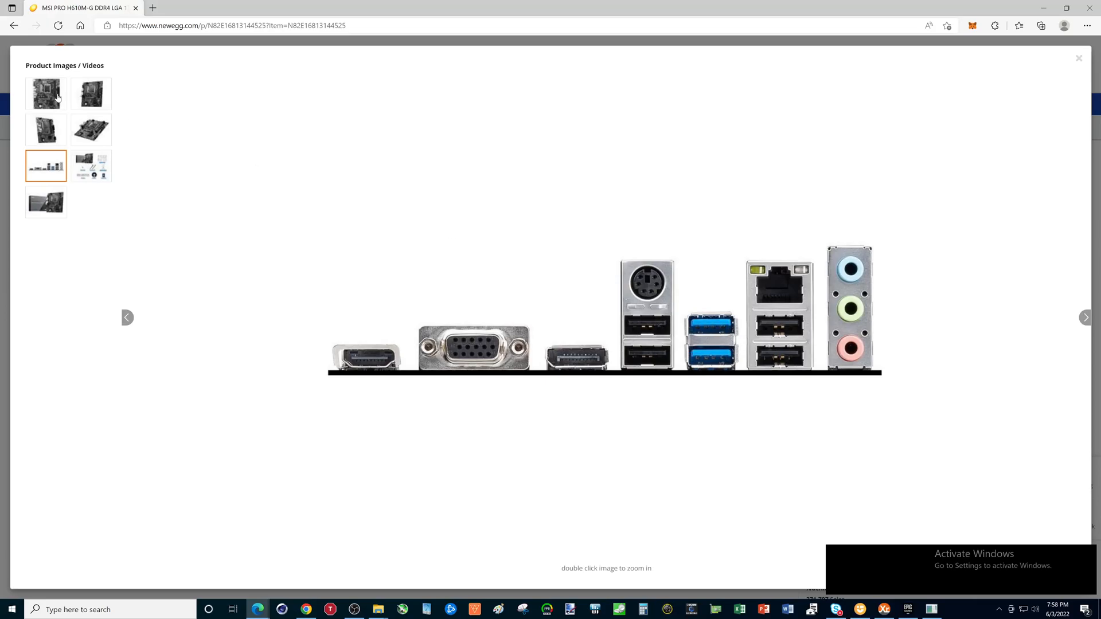
mouse_move(1078, 80)
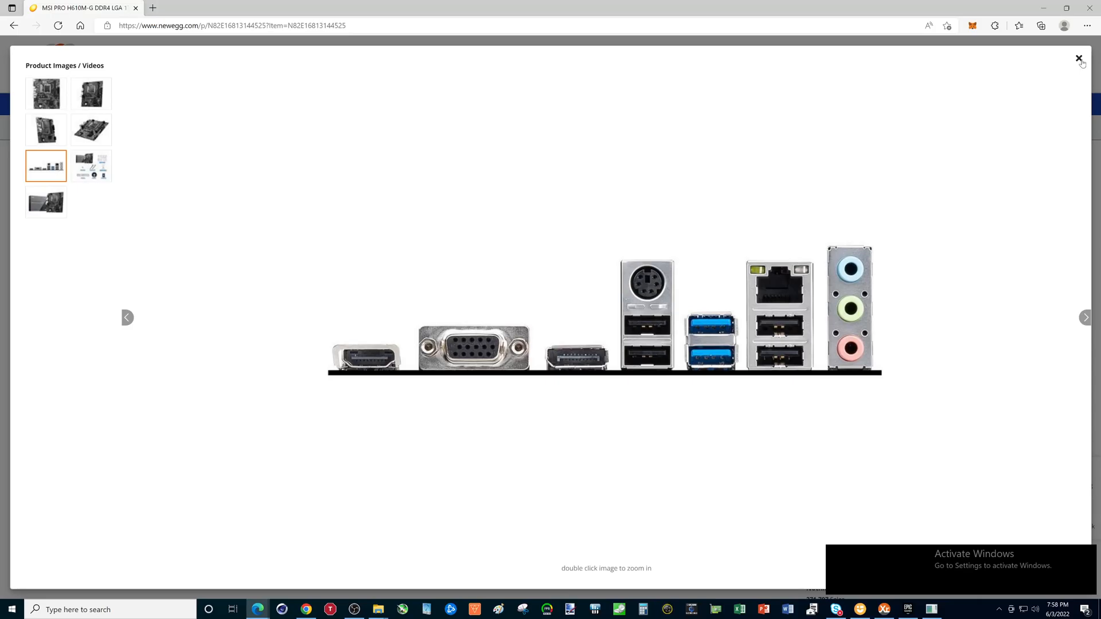
Close the gallery and go to the MSI PRO B660M-P DDR4 page with its full board photo in the viewer.
click(1078, 57)
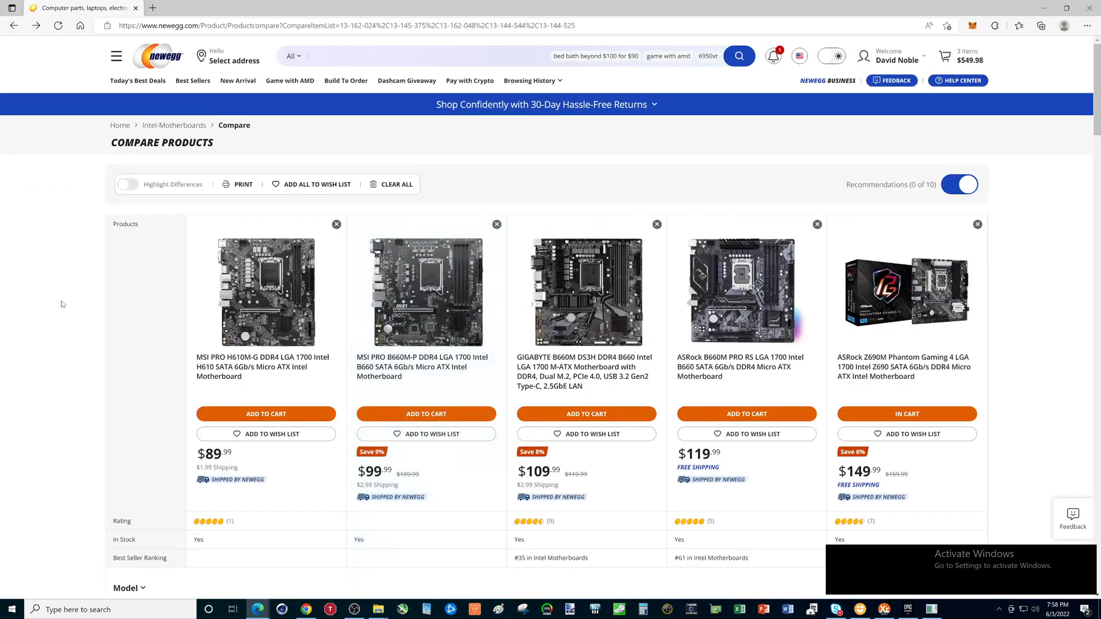
mouse_move(416, 280)
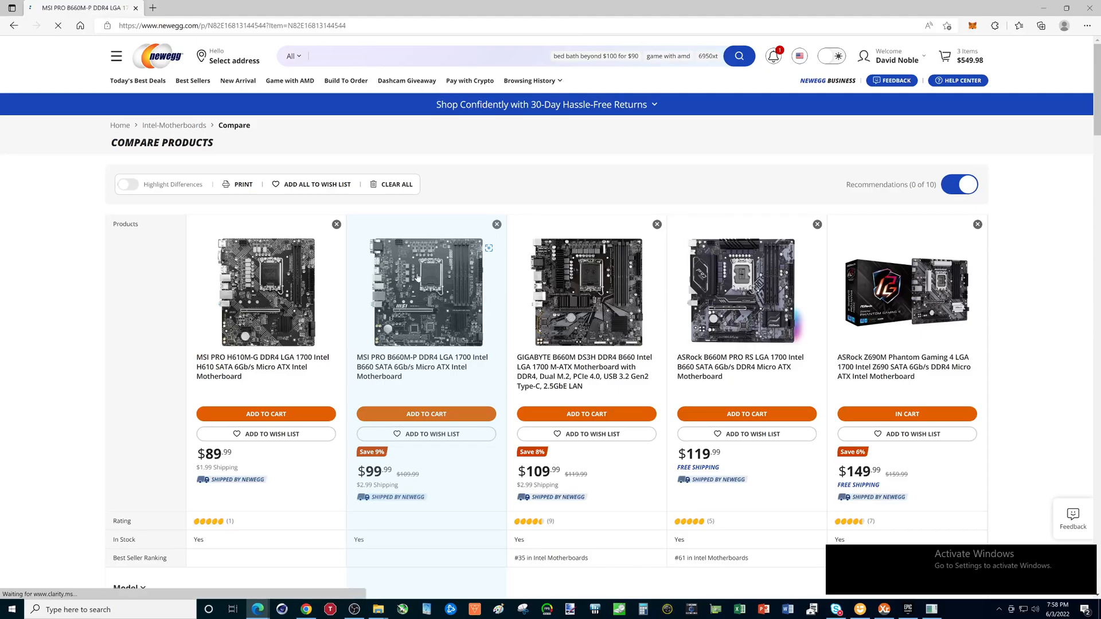
click(424, 291)
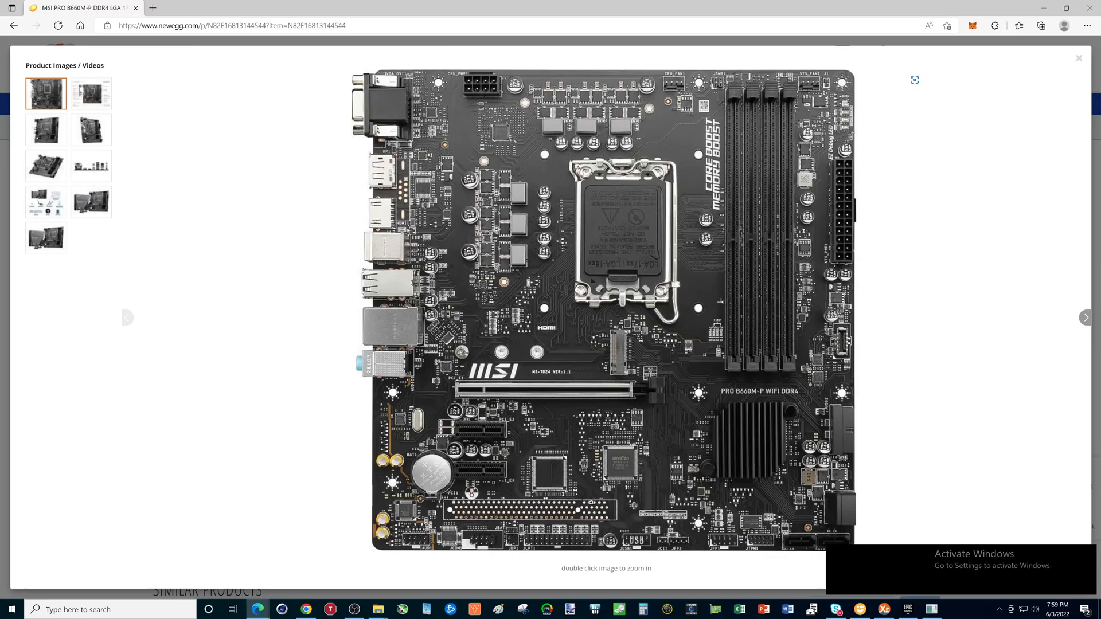
mouse_move(110, 160)
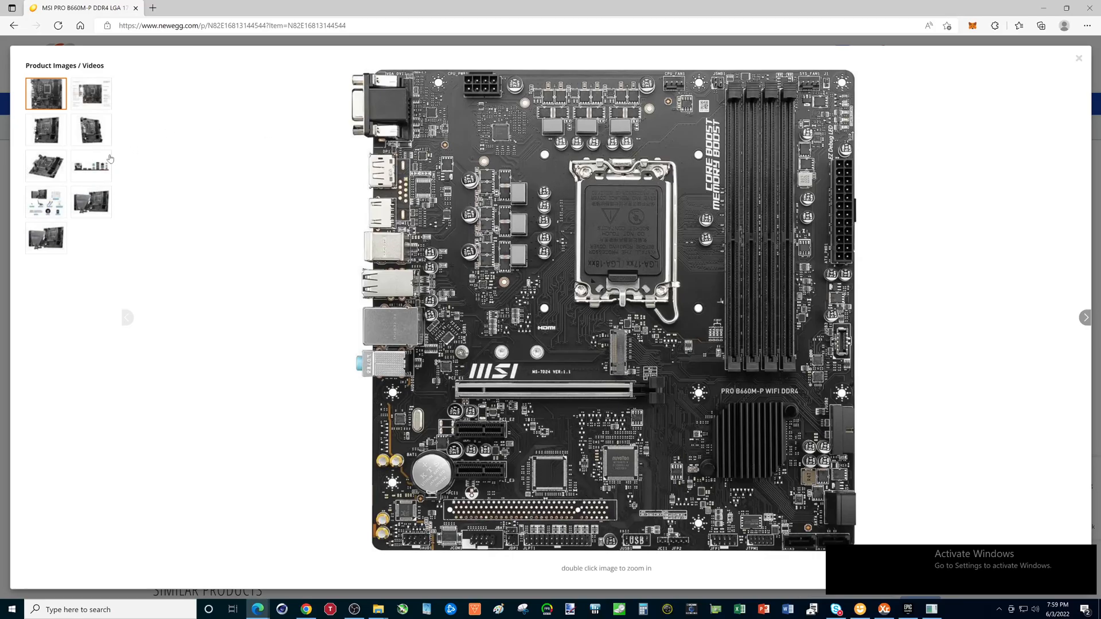
View the B660M-P's rear I/O port photo, then close the viewer back to the product page.
click(91, 165)
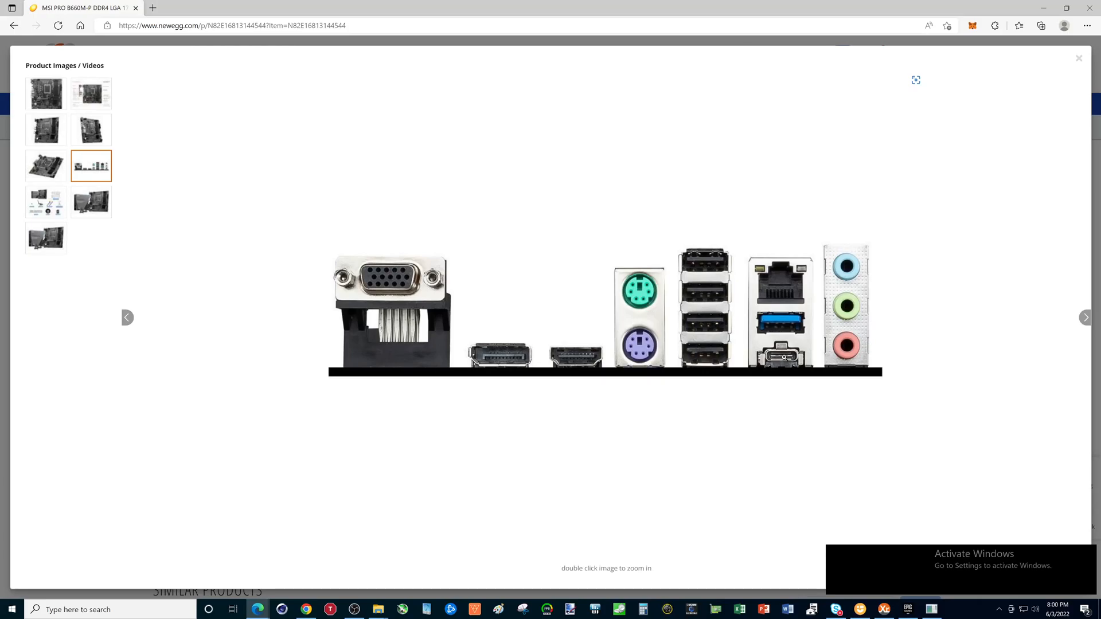
mouse_move(1012, 133)
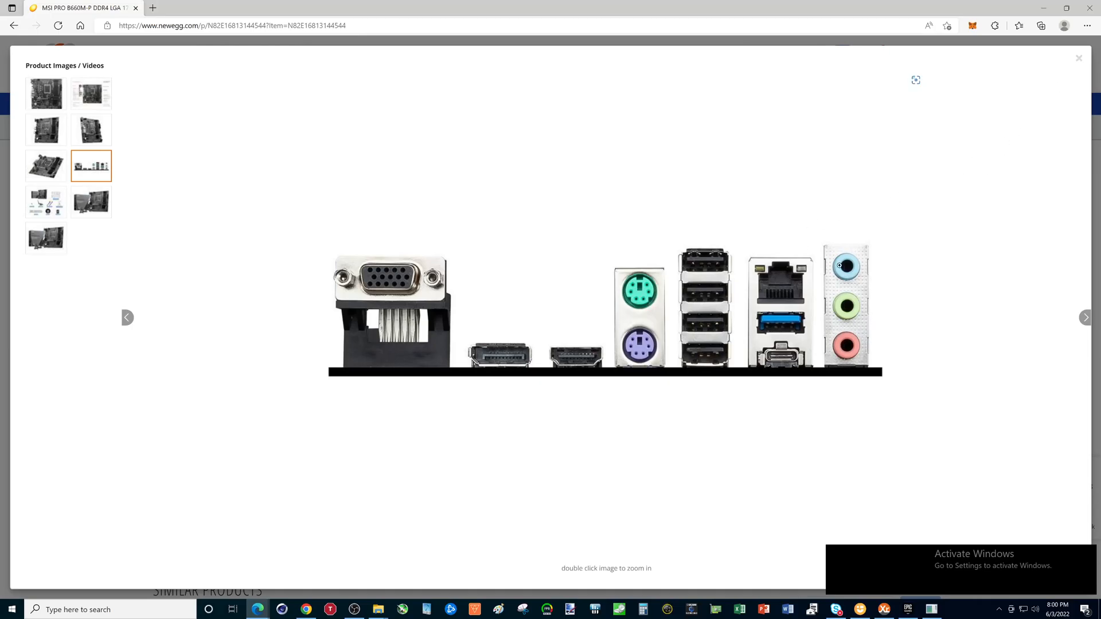
click(1078, 58)
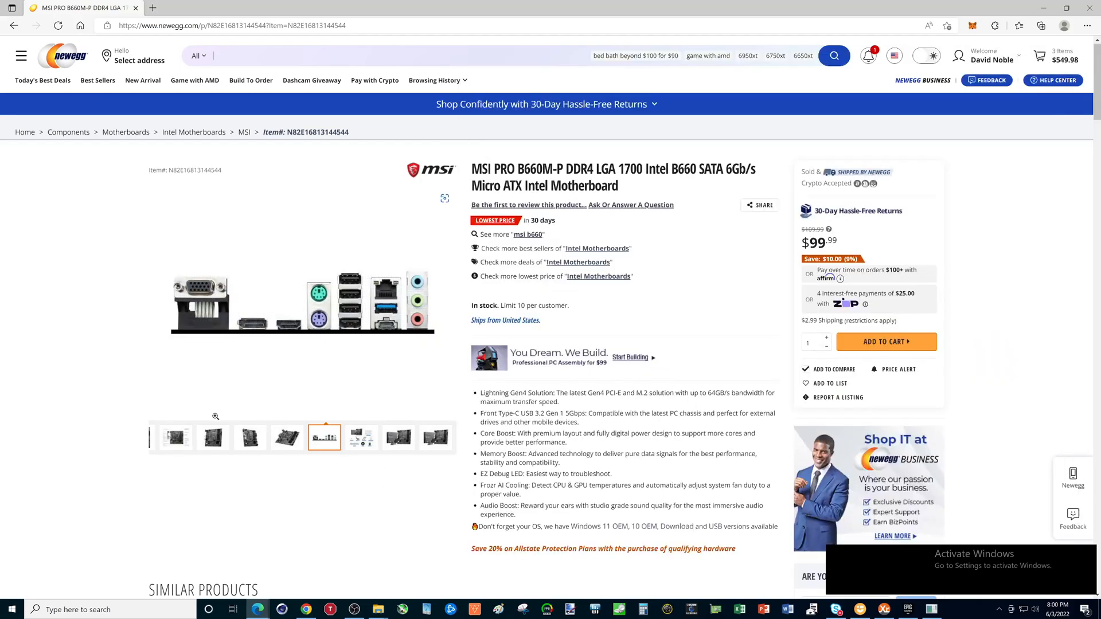
Enlarge the B660M-P's labelled connector layout diagram in the viewer.
click(207, 436)
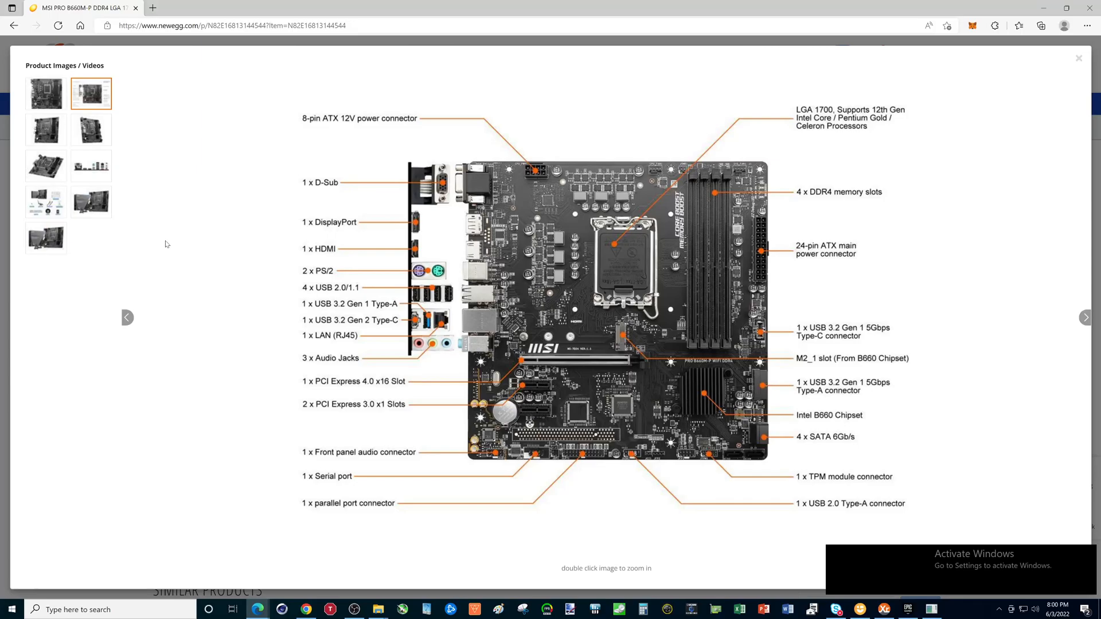
mouse_move(893, 119)
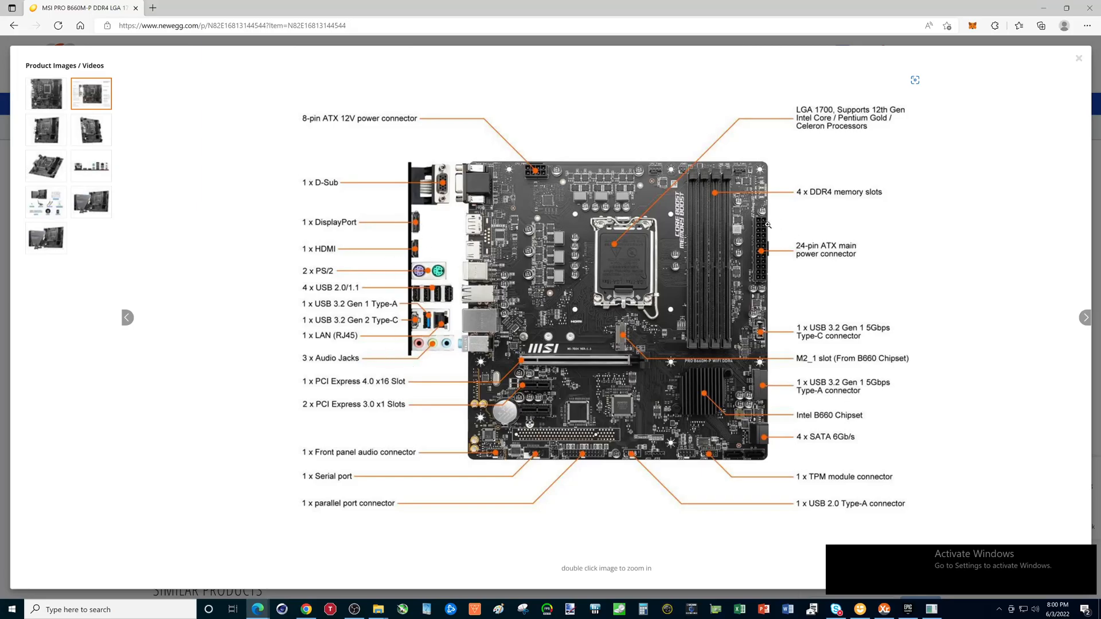
mouse_move(724, 184)
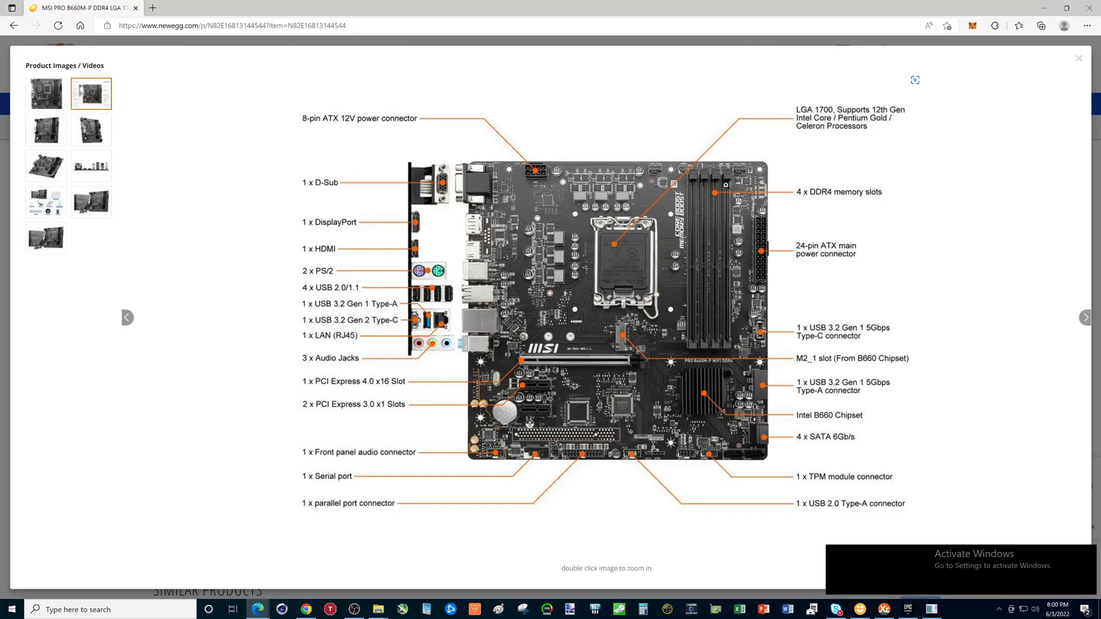
mouse_move(691, 339)
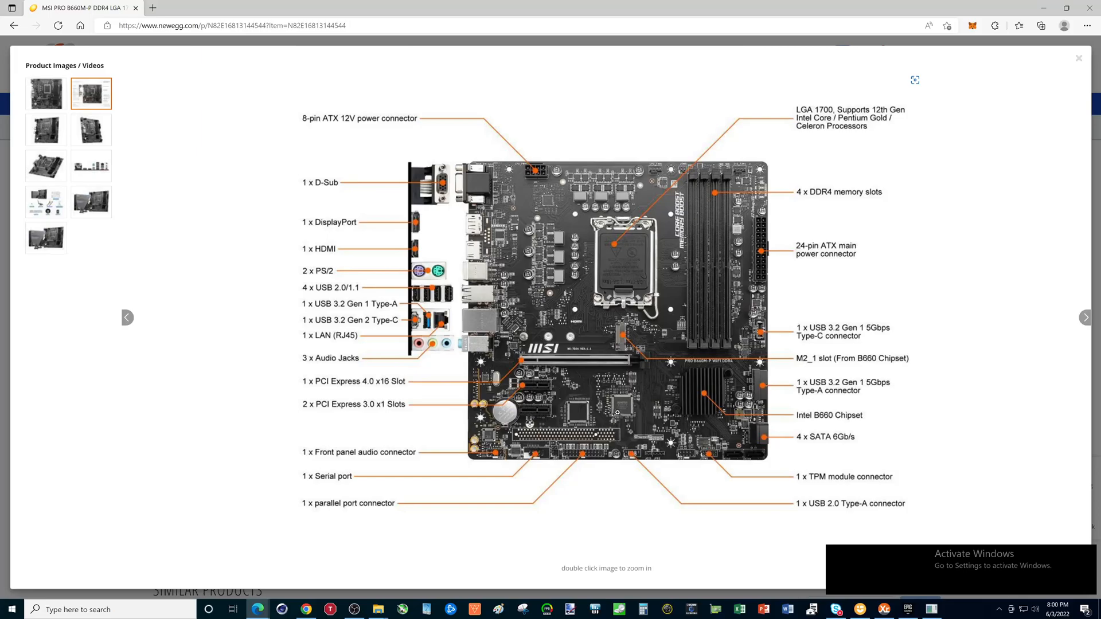
mouse_move(612, 413)
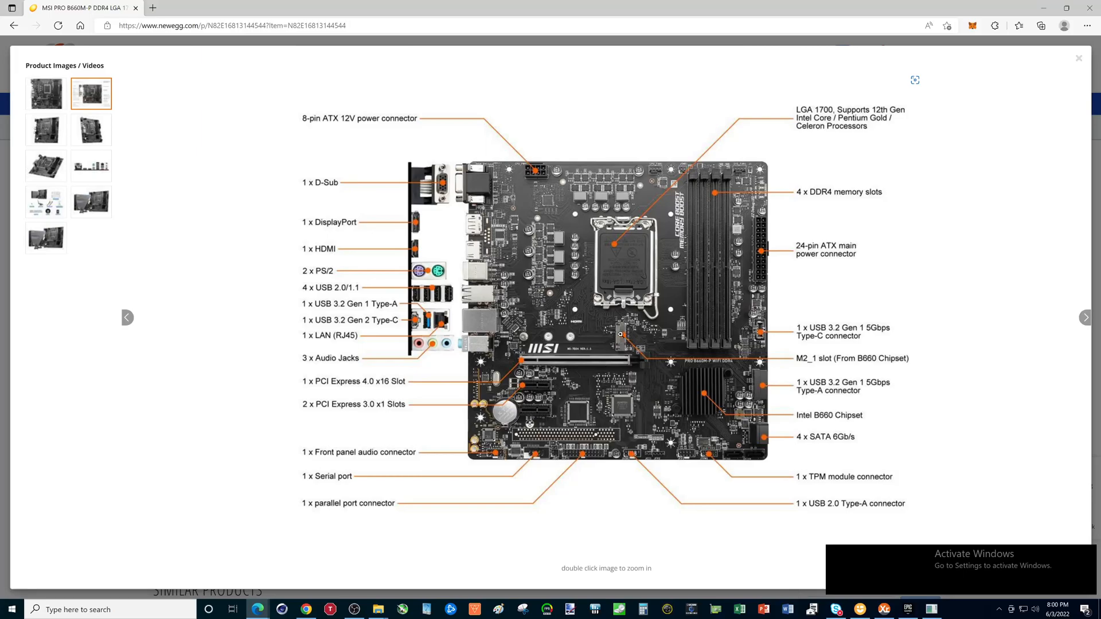
mouse_move(786, 364)
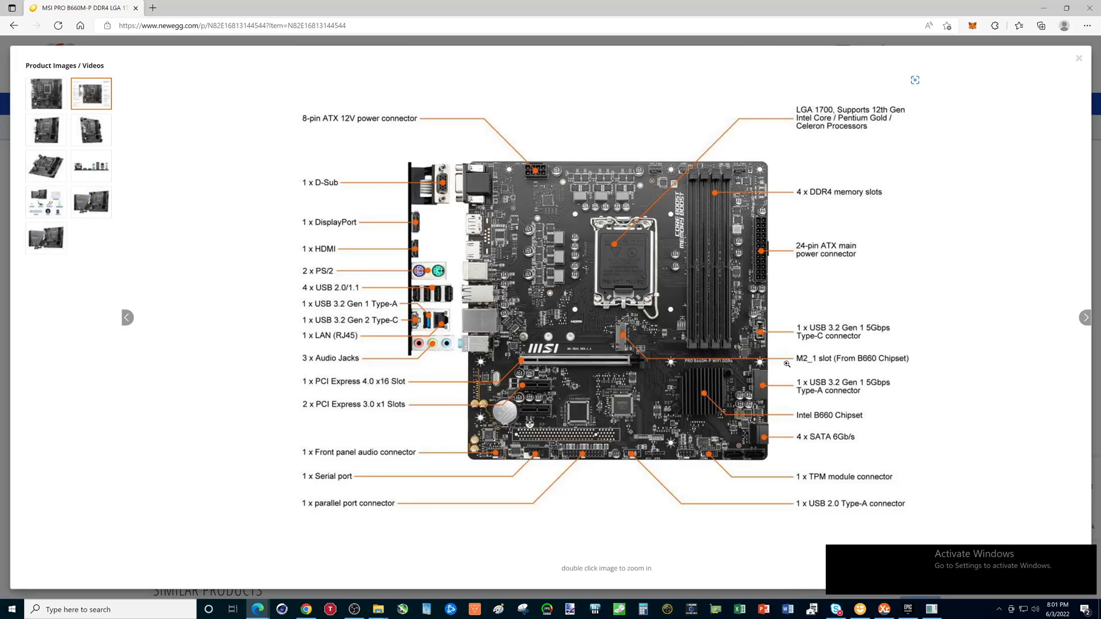
mouse_move(1016, 231)
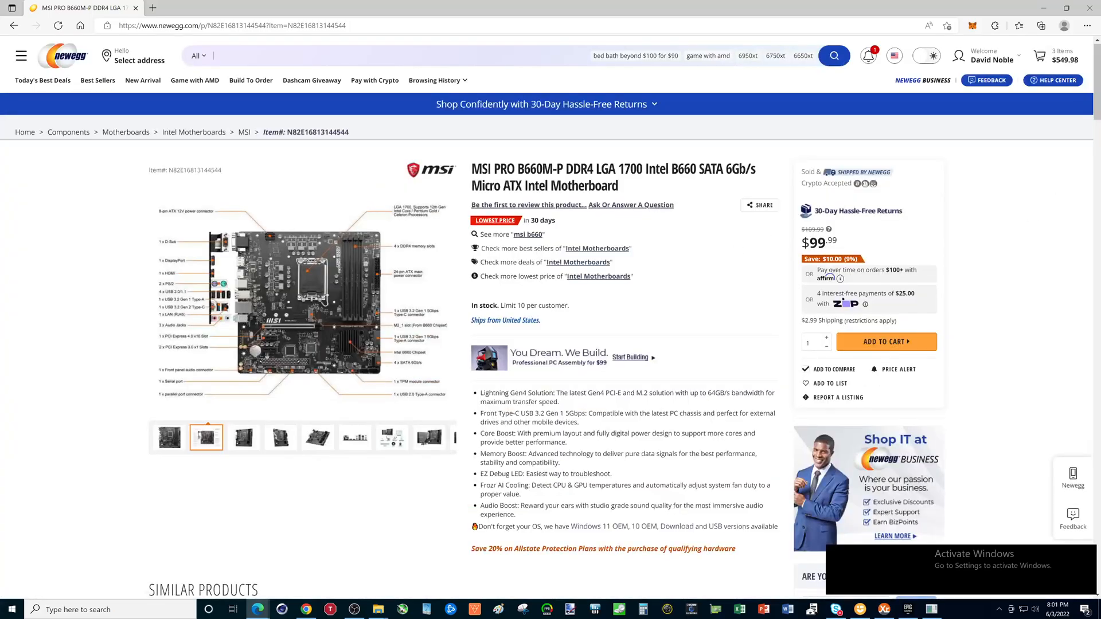
Scroll down through the B660M-P's Specs section.
scroll(down, 3)
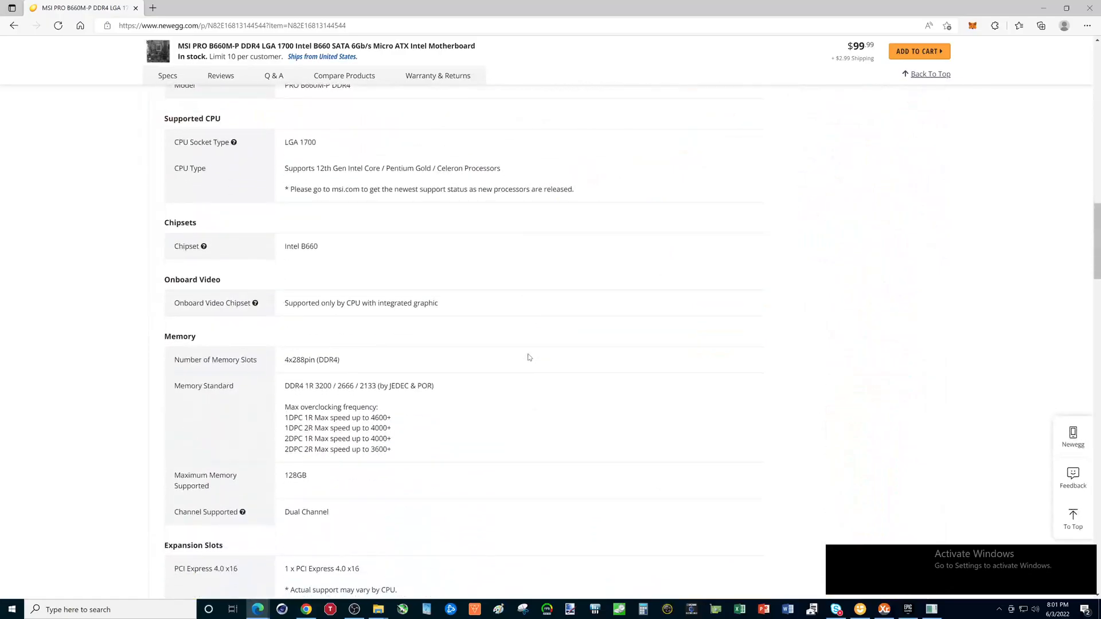
scroll(down, 3)
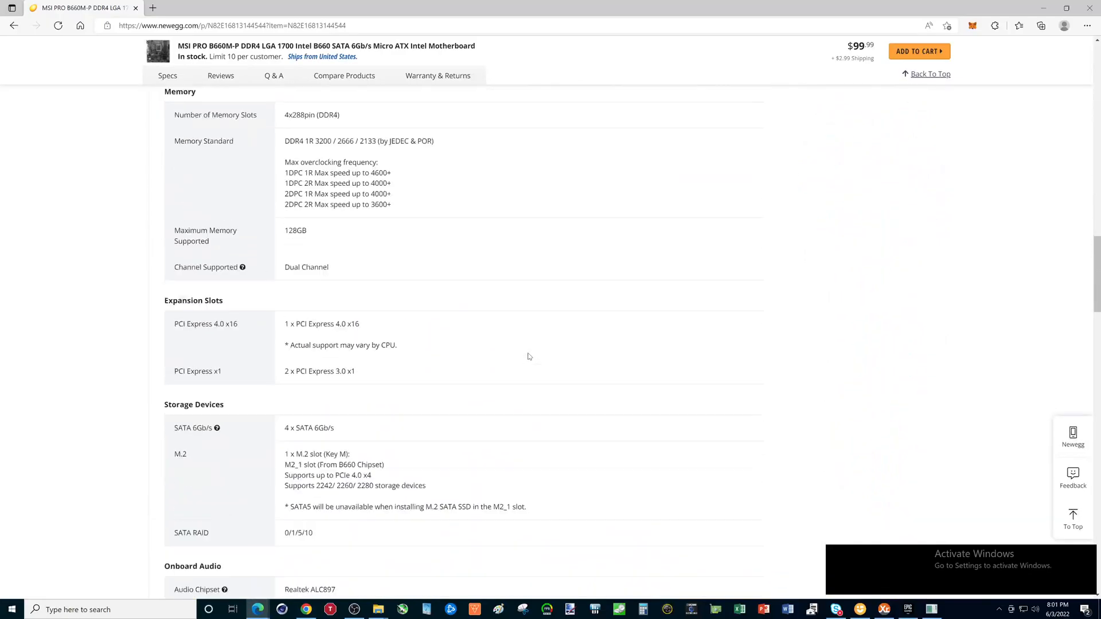
scroll(down, 3)
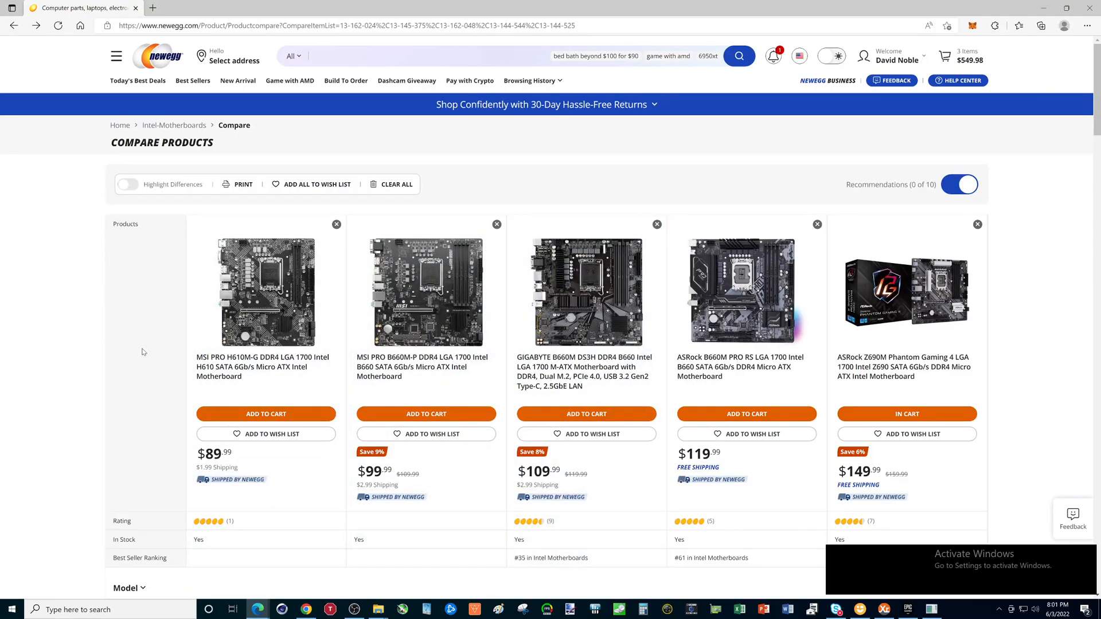
mouse_move(593, 294)
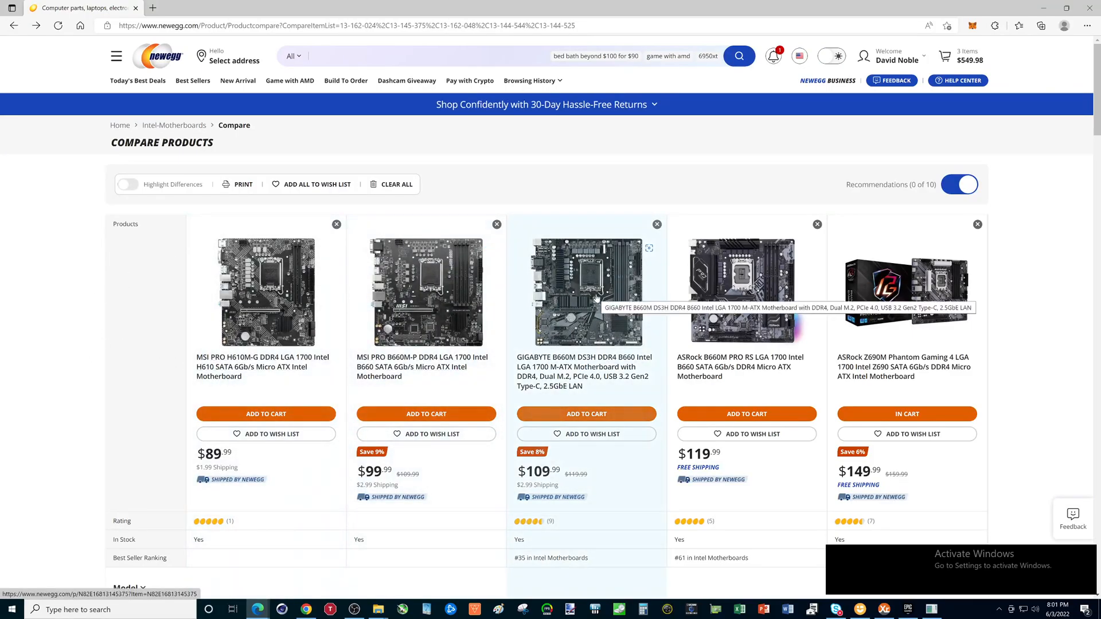
Go to the GIGABYTE B660M DS3H DDR4 page and show its full board photo in the viewer.
click(586, 290)
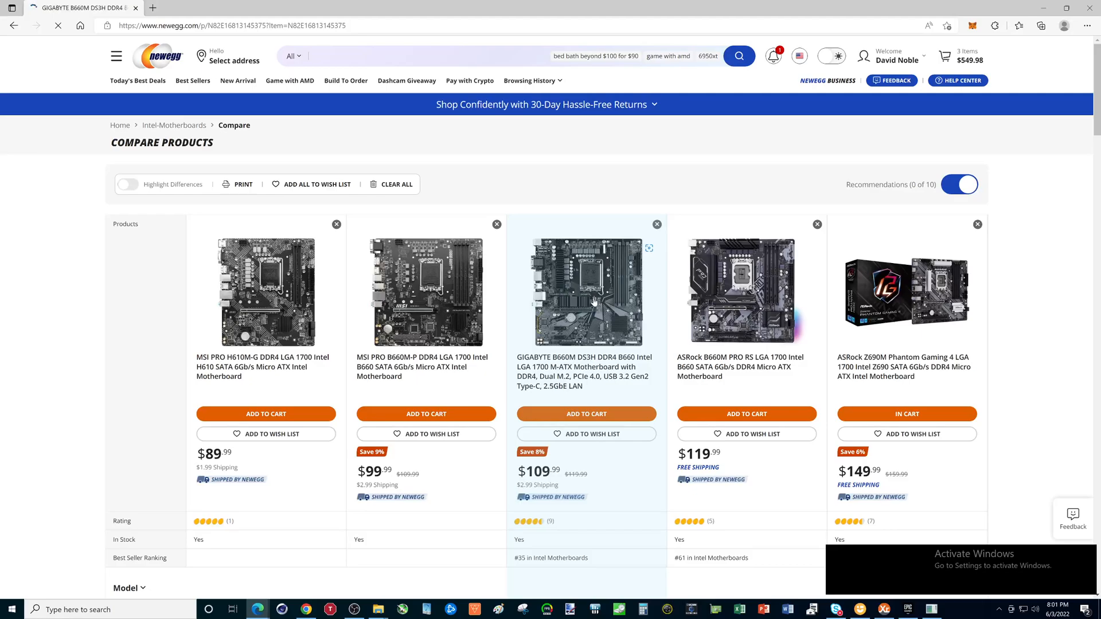
click(586, 292)
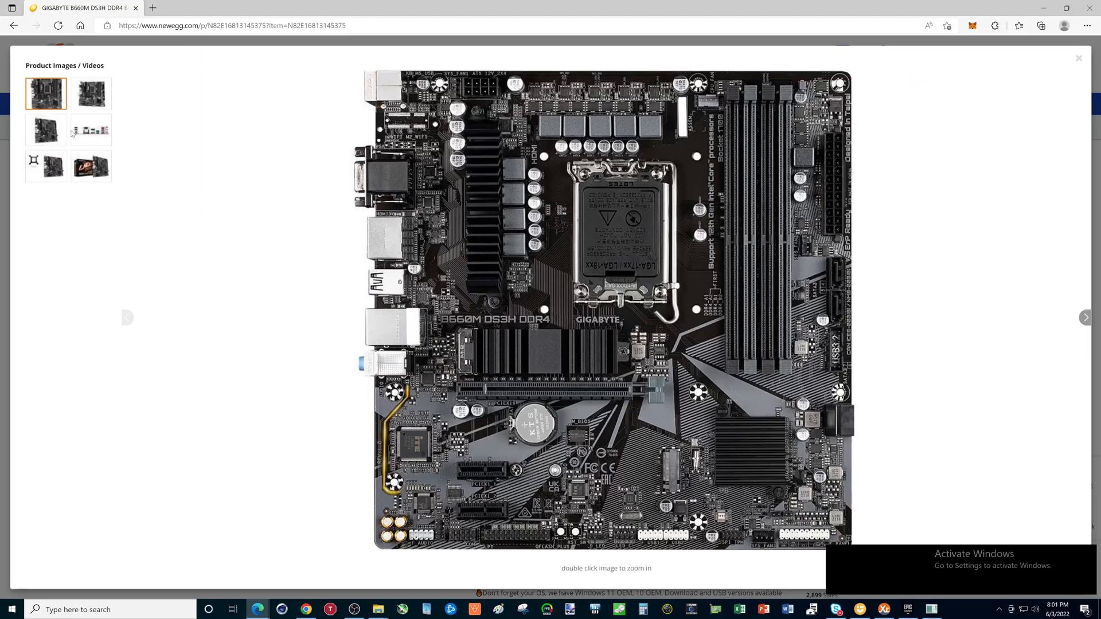
View the GIGABYTE board's rear I/O photo, close the viewer and return to the compare table.
click(91, 130)
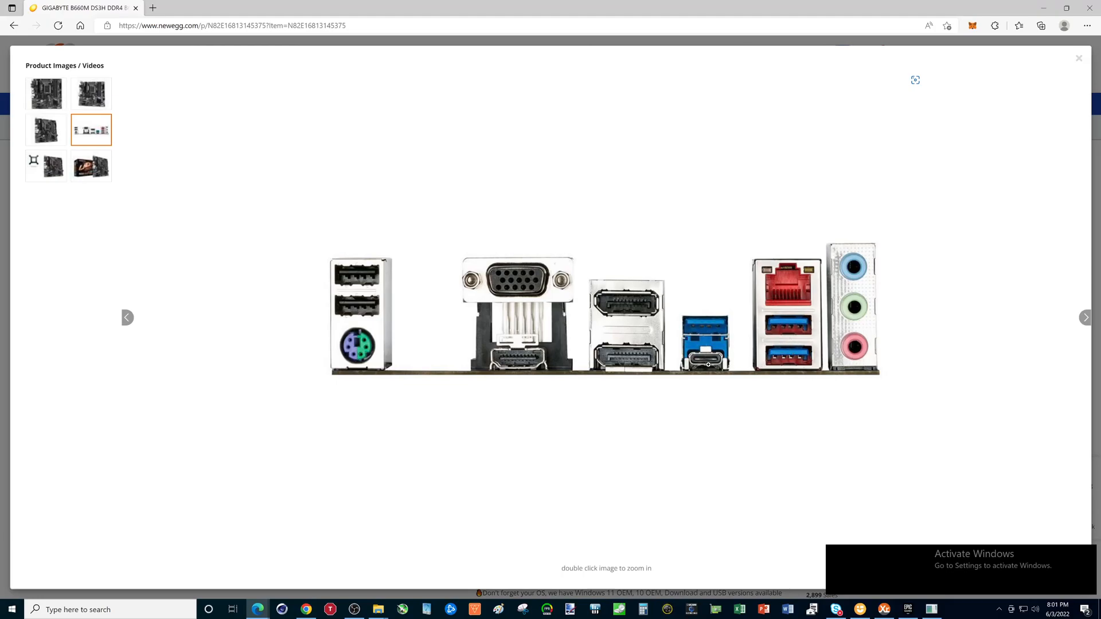
mouse_move(798, 304)
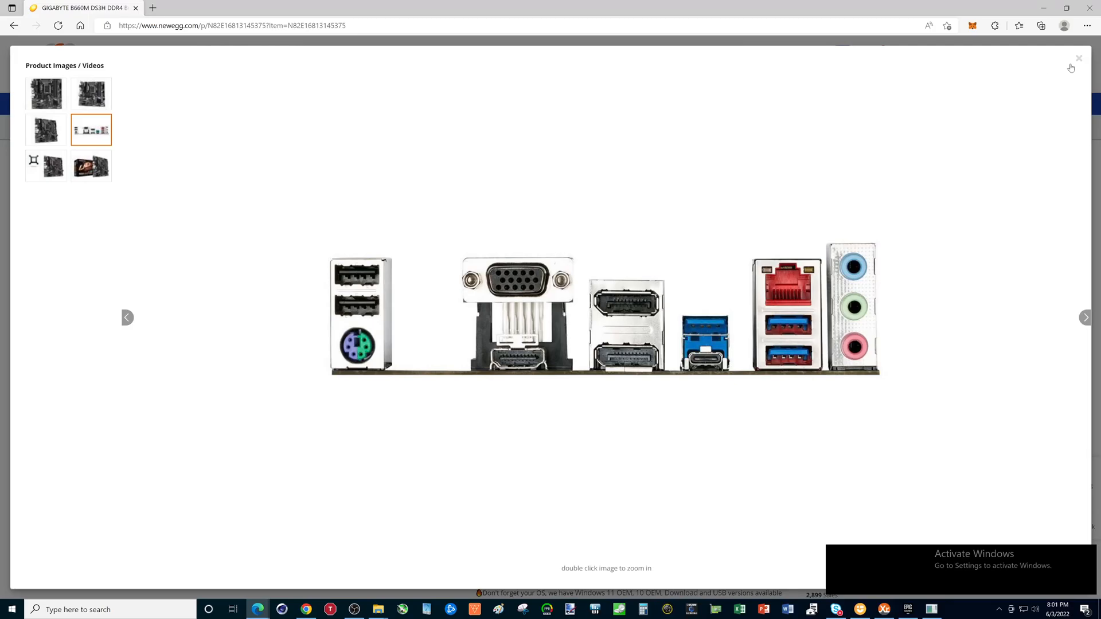
click(1078, 57)
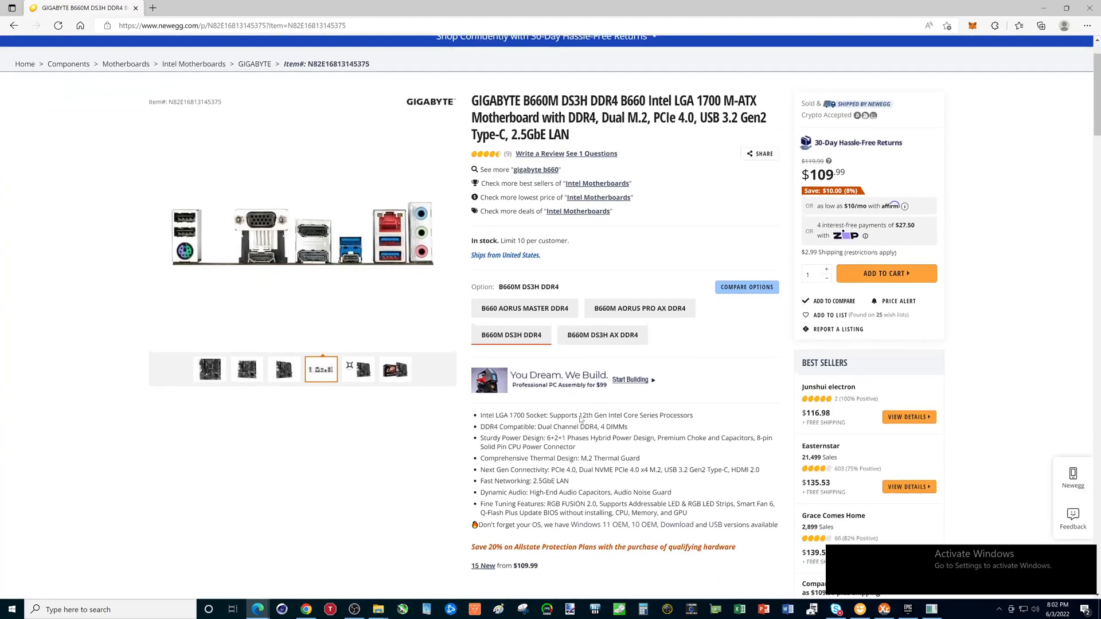
scroll(down, 3)
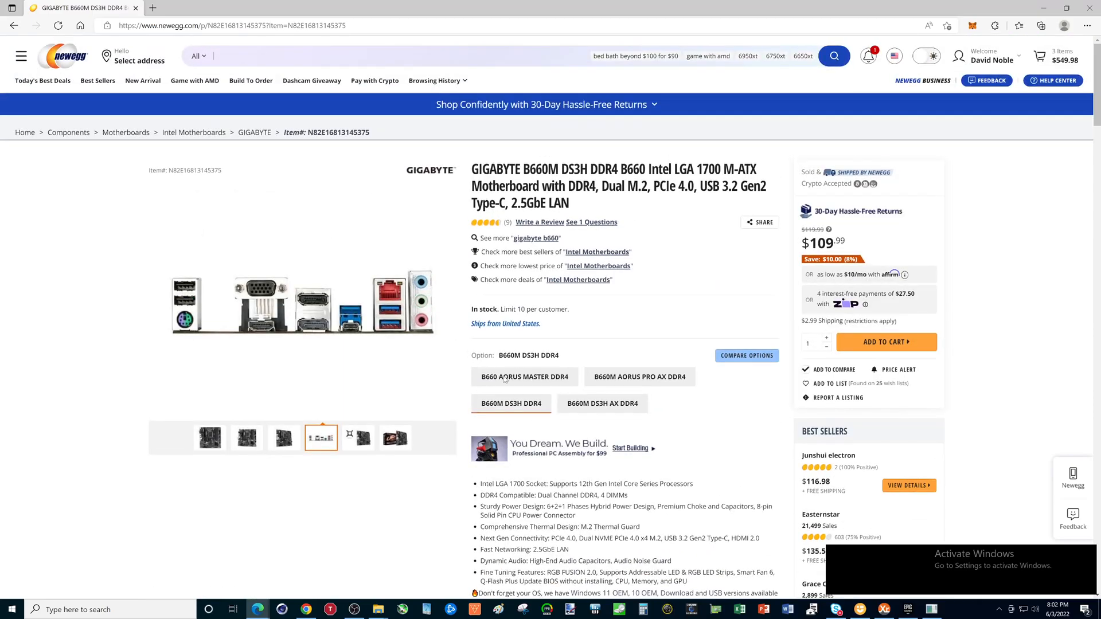
click(14, 25)
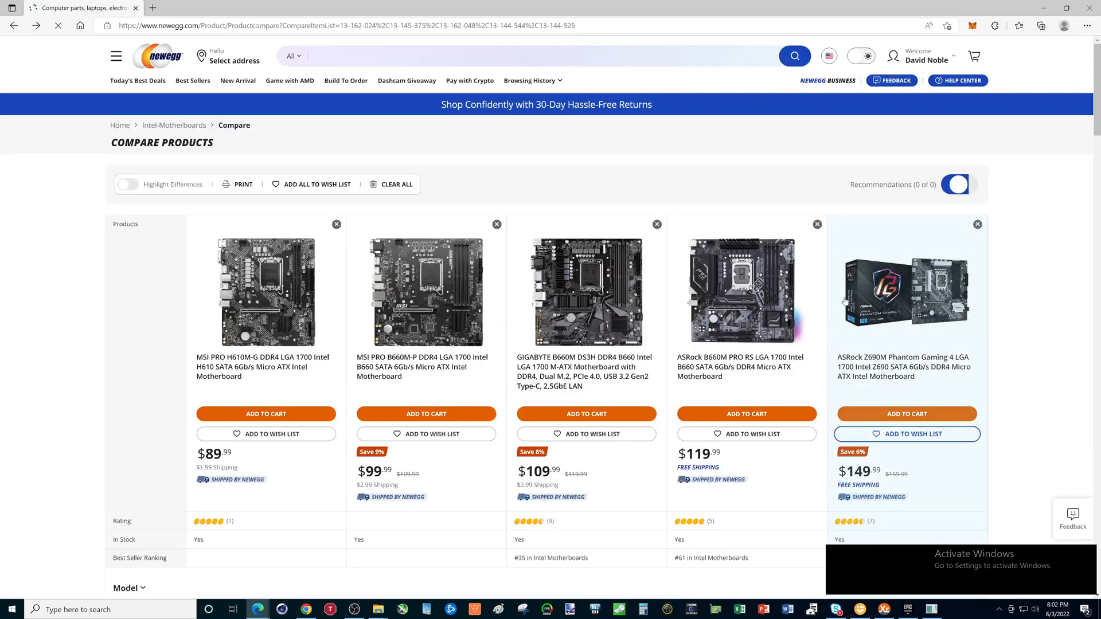
Go to the ASRock B660M PRO RS page and show its full board photo in the viewer.
click(906, 414)
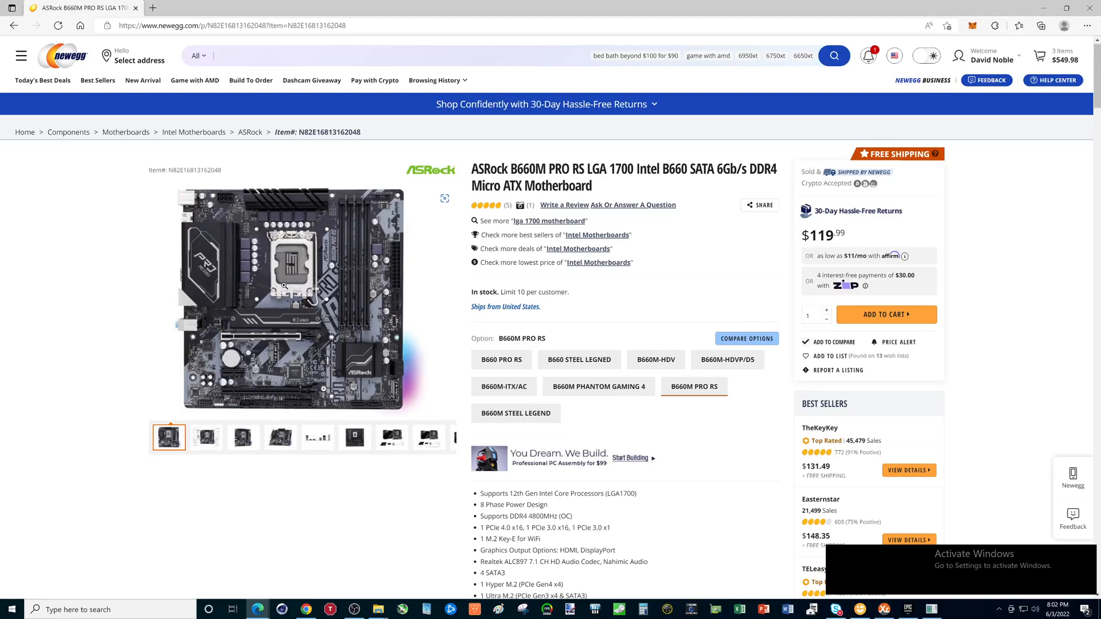
click(1072, 478)
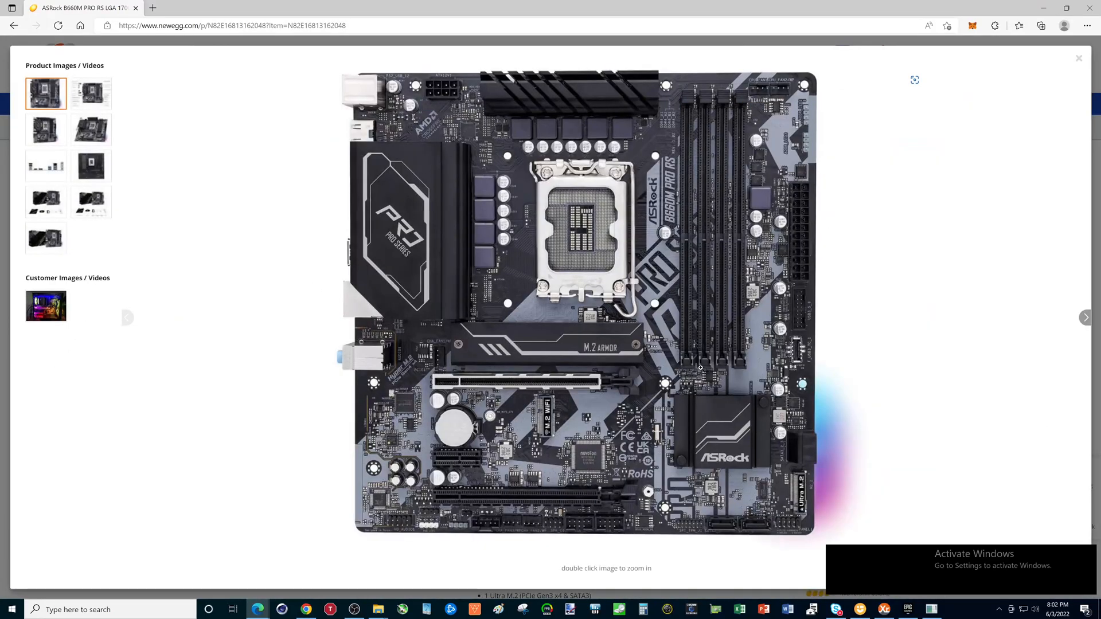
mouse_move(797, 500)
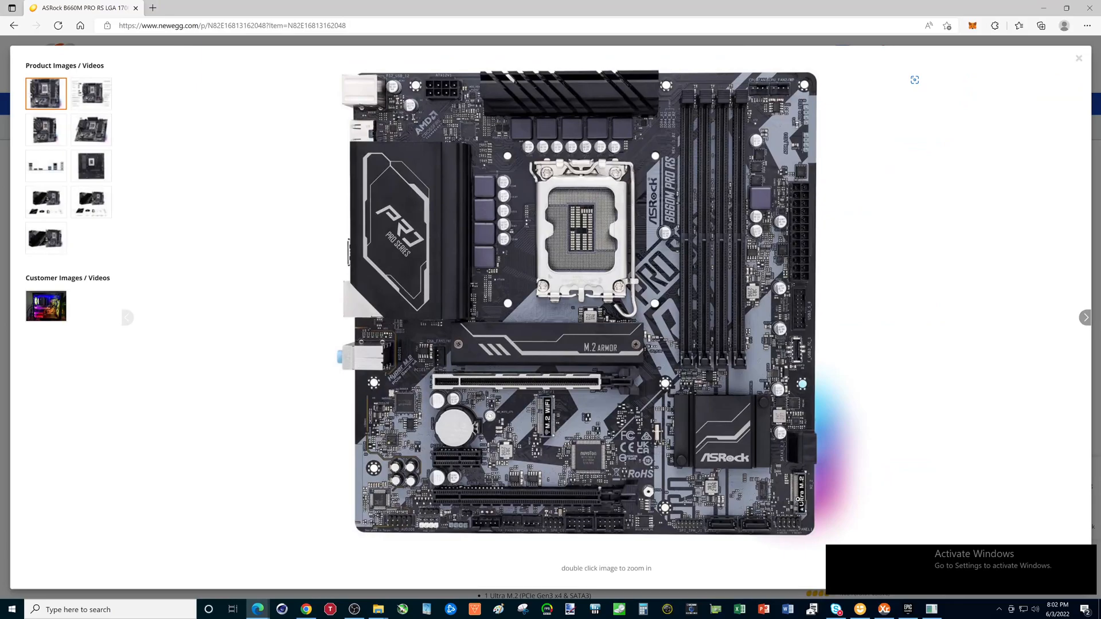
mouse_move(527, 333)
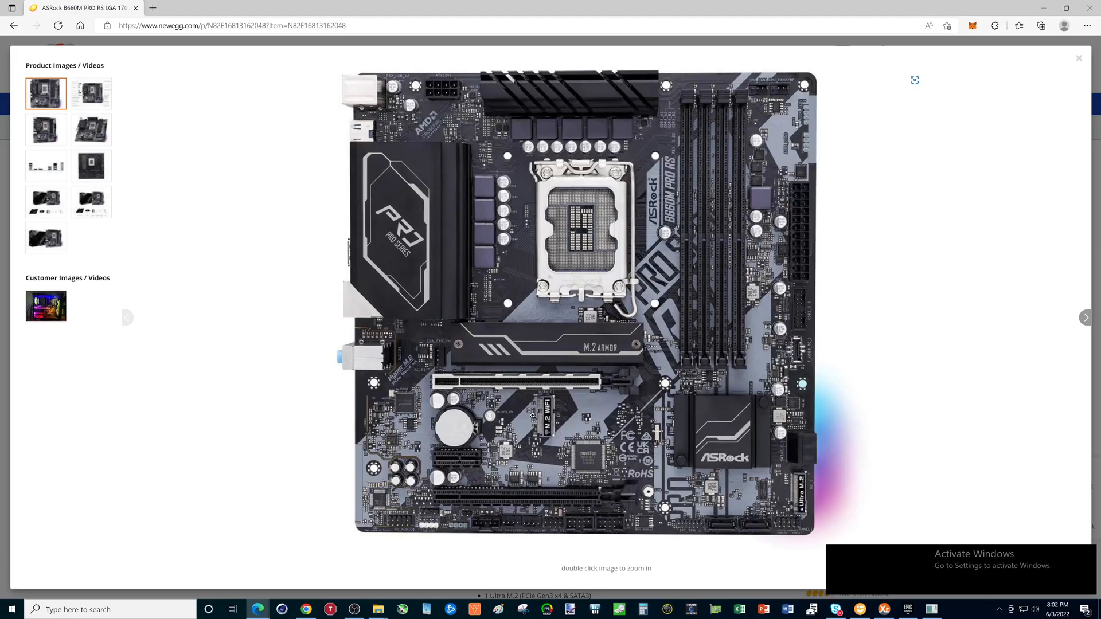
mouse_move(748, 133)
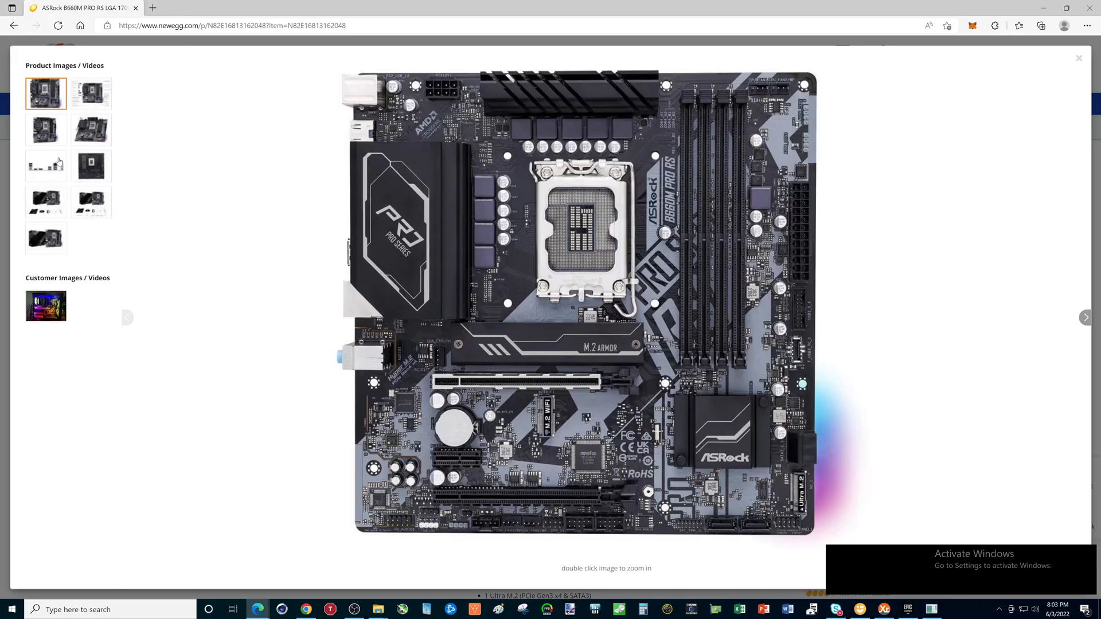
View the ASRock board's labelled connector diagram, close the viewer and return to the compare table.
click(91, 93)
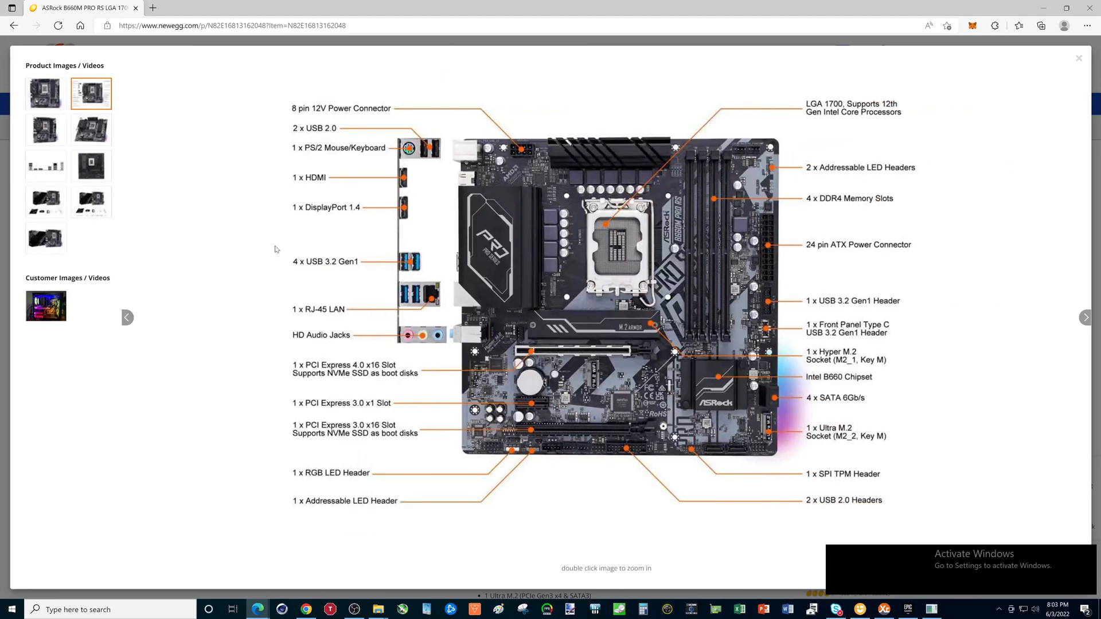
mouse_move(404, 243)
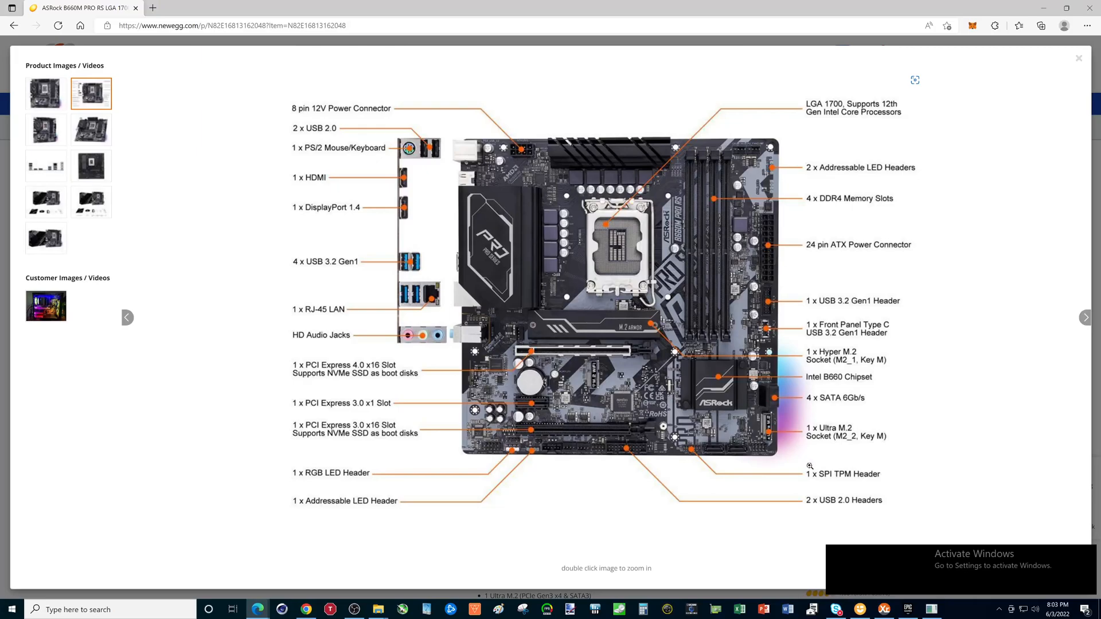
mouse_move(852, 139)
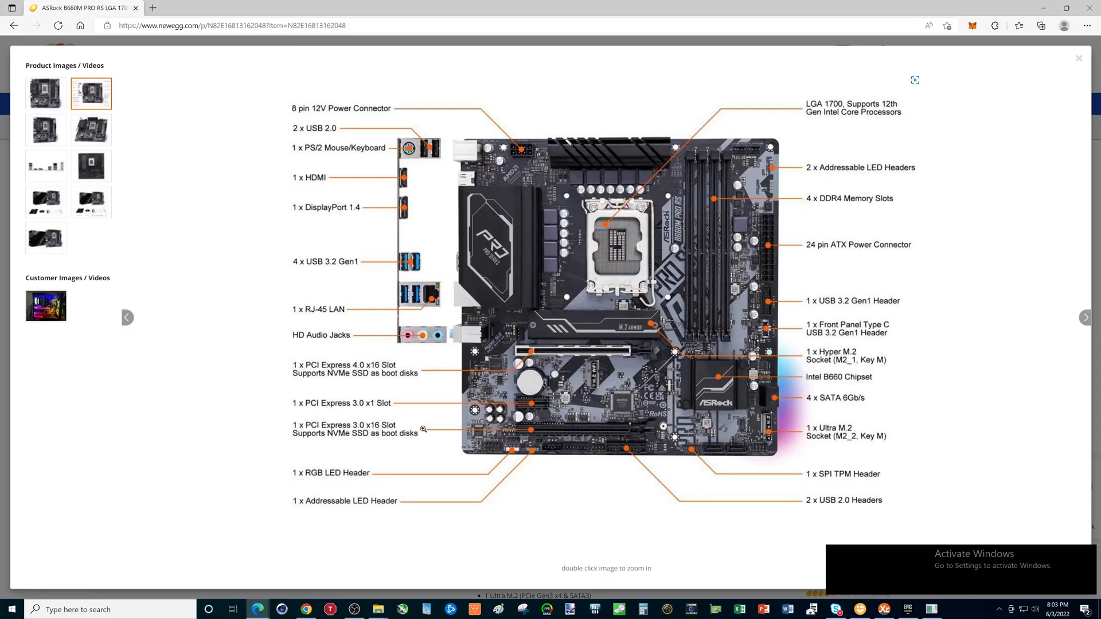
mouse_move(411, 391)
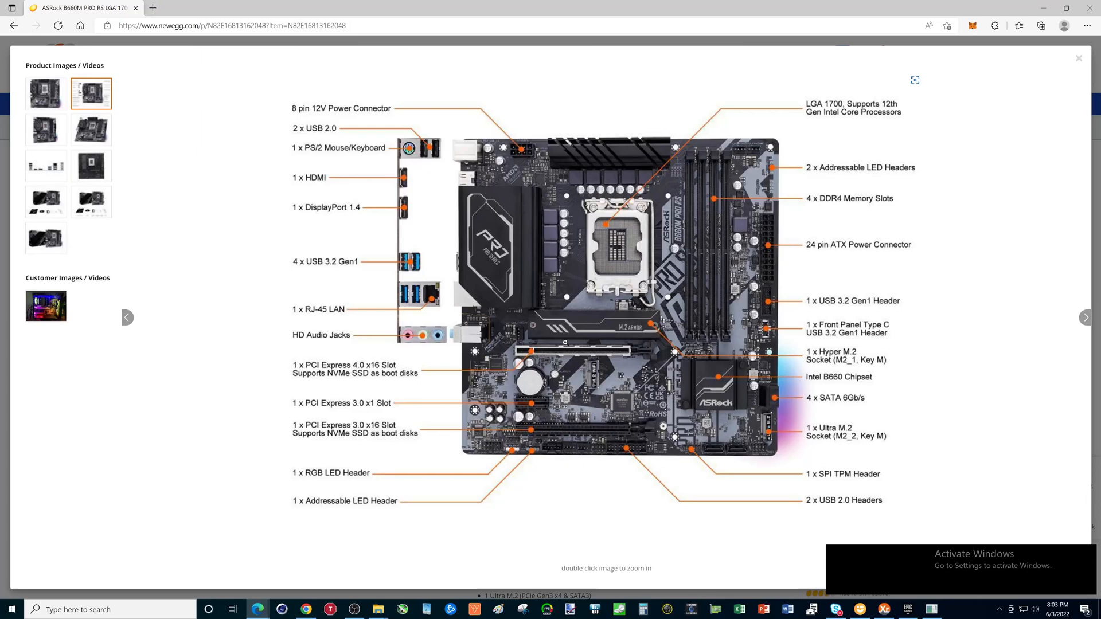
mouse_move(619, 437)
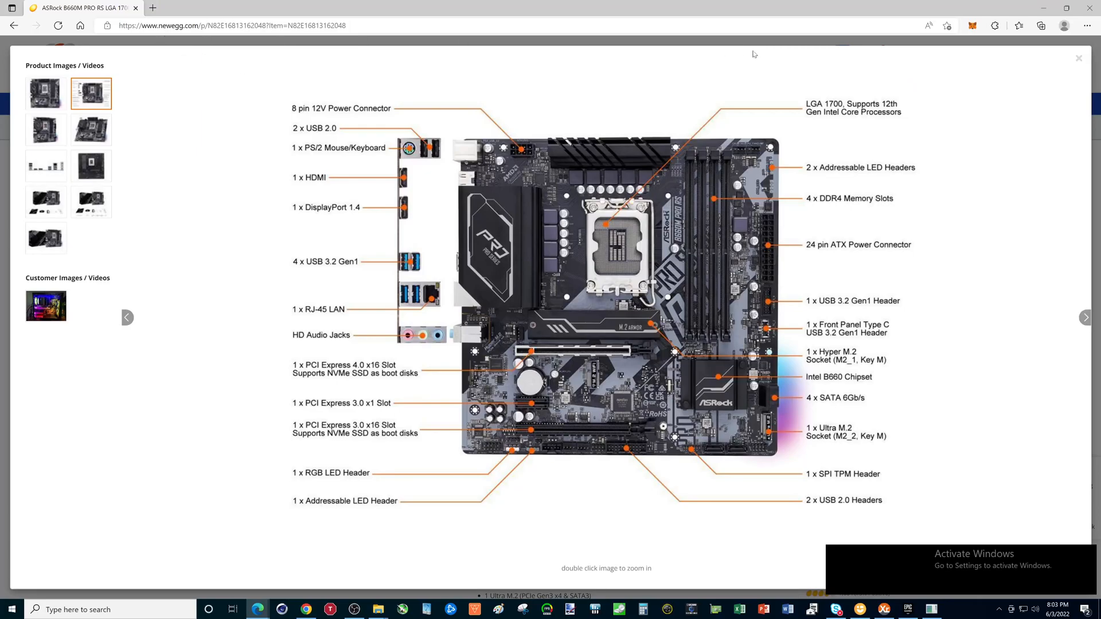
click(1079, 58)
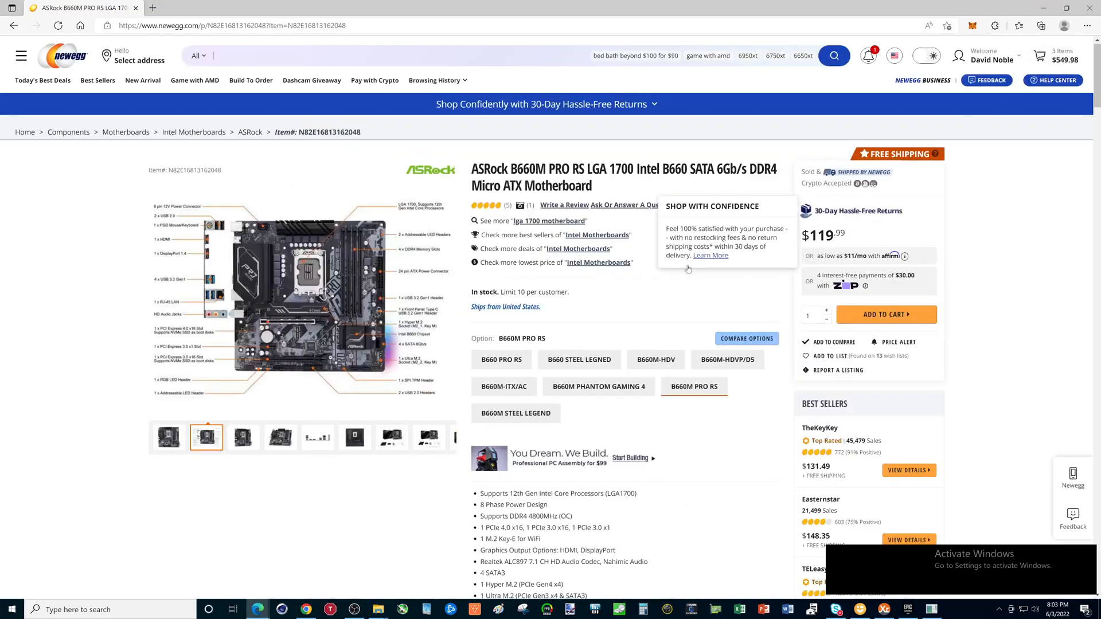
click(745, 338)
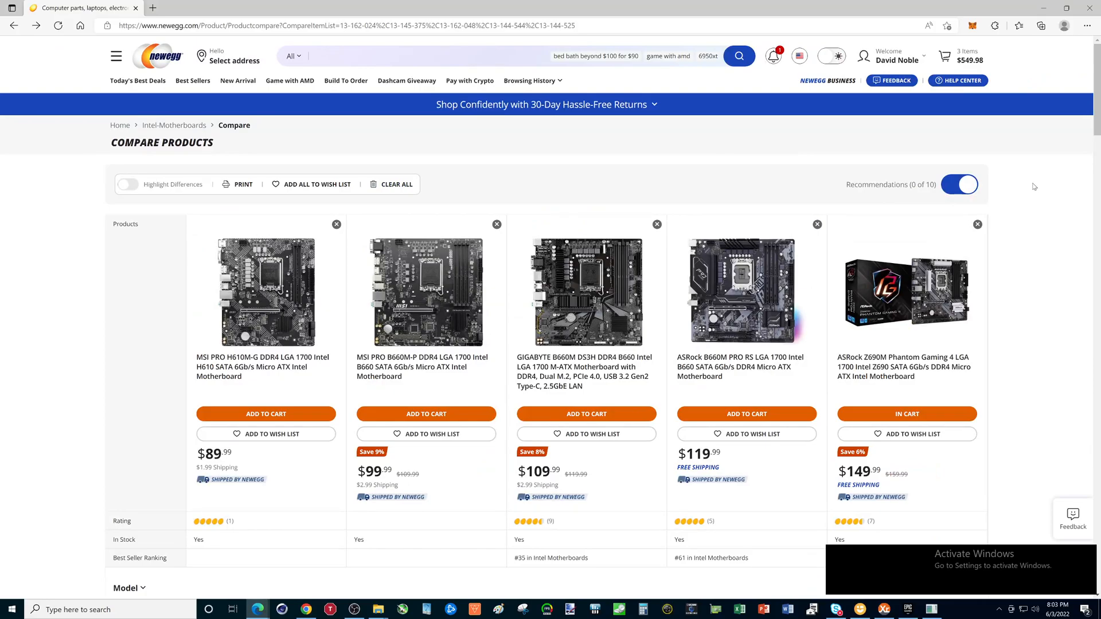
mouse_move(1013, 196)
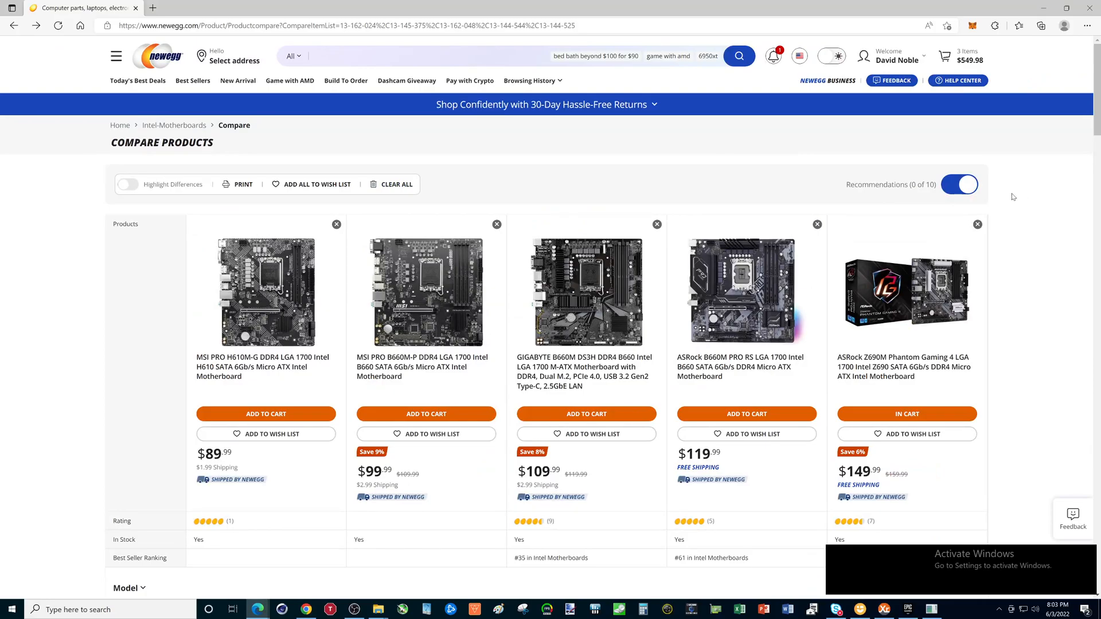
mouse_move(905, 291)
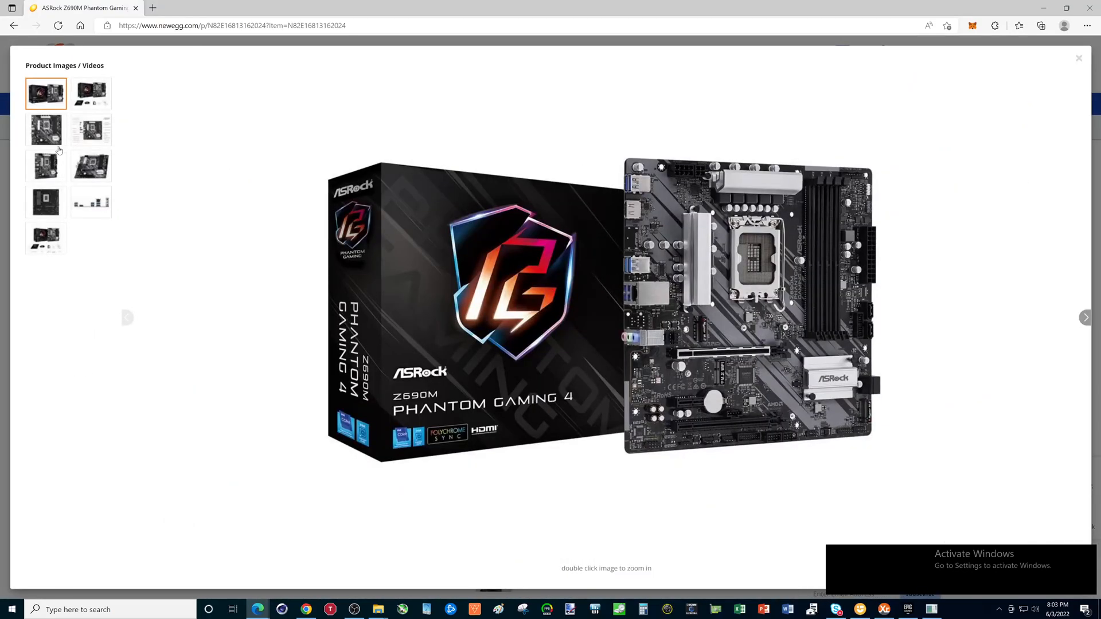
View the Z690M Phantom Gaming 4's annotated layout diagram in the gallery.
click(91, 130)
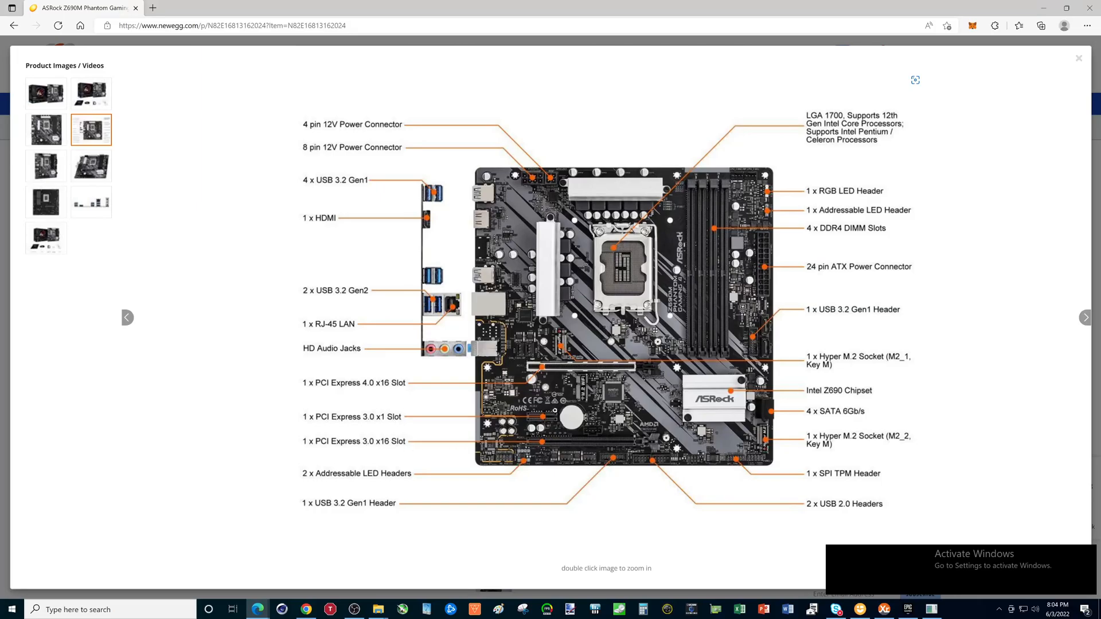
mouse_move(602, 193)
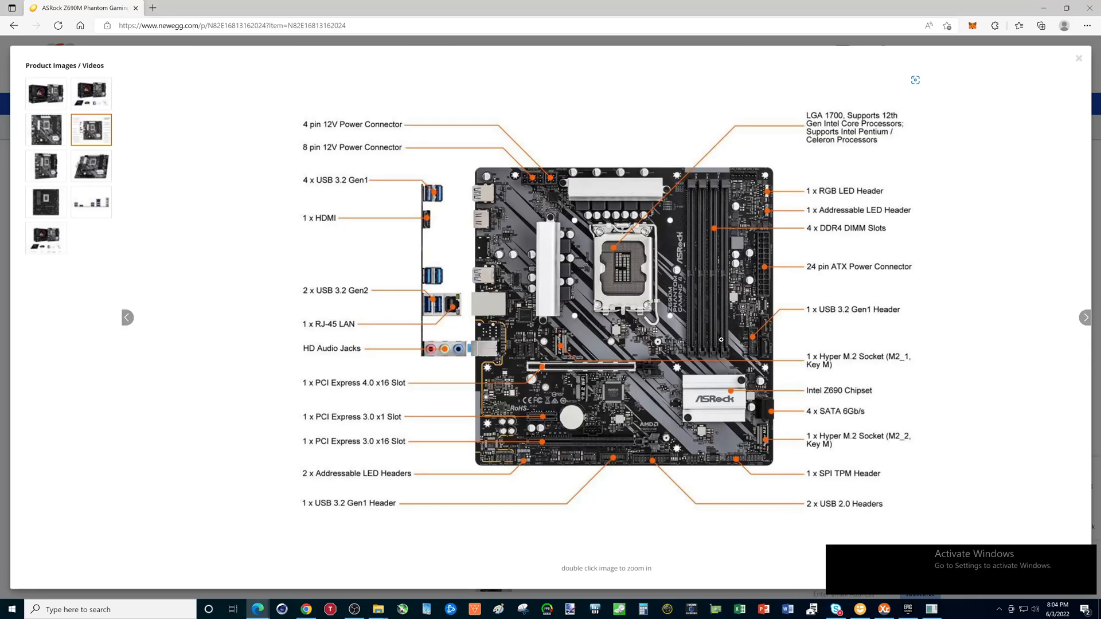
mouse_move(864, 473)
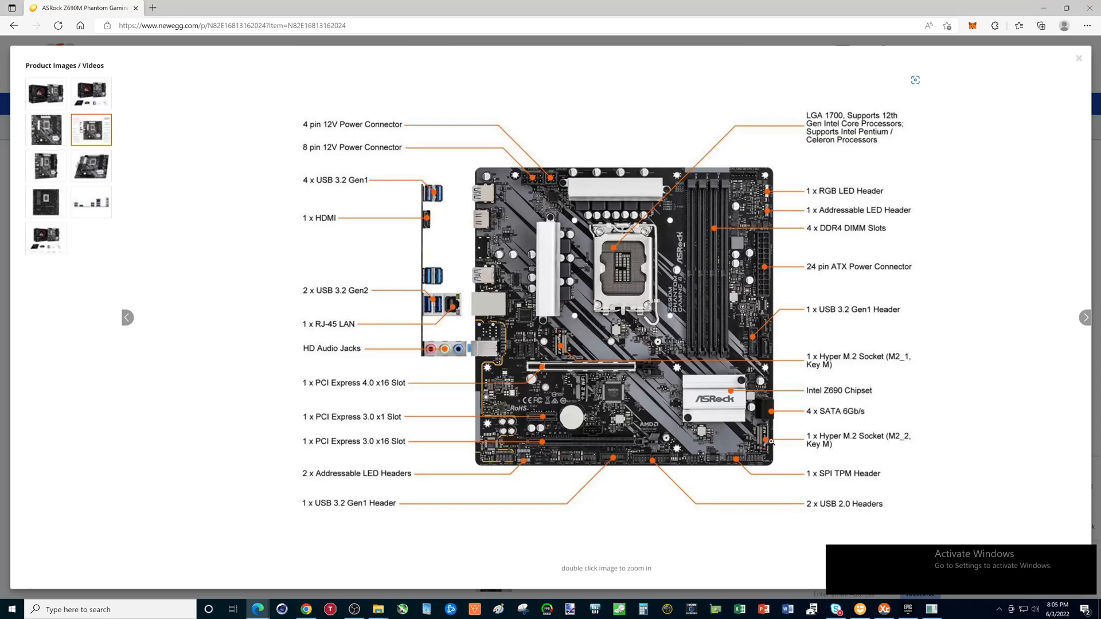
mouse_move(853, 450)
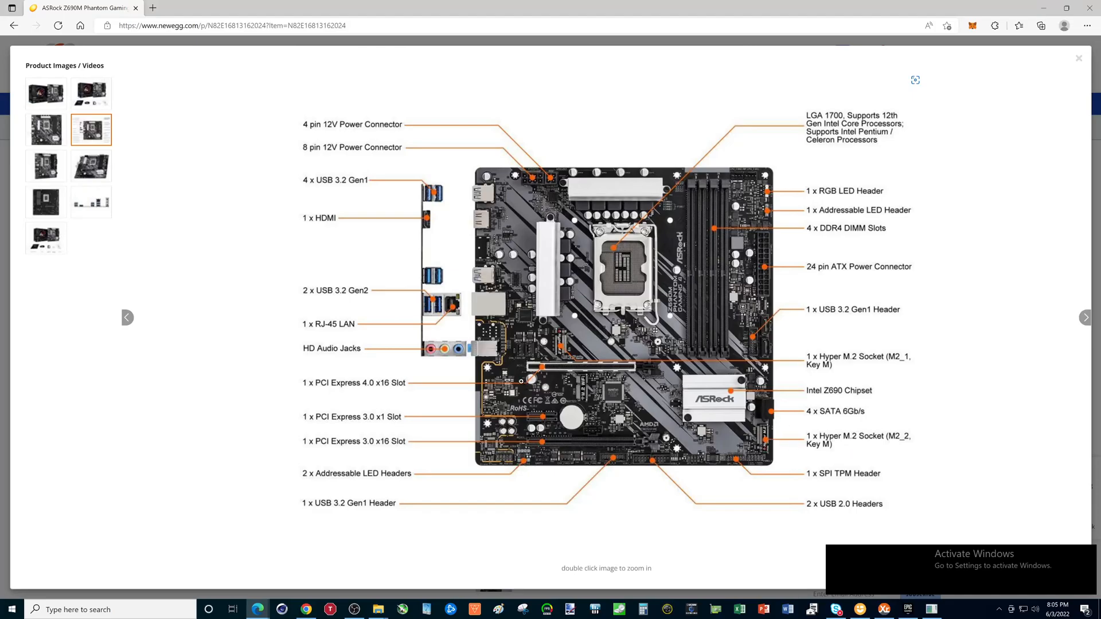
mouse_move(455, 303)
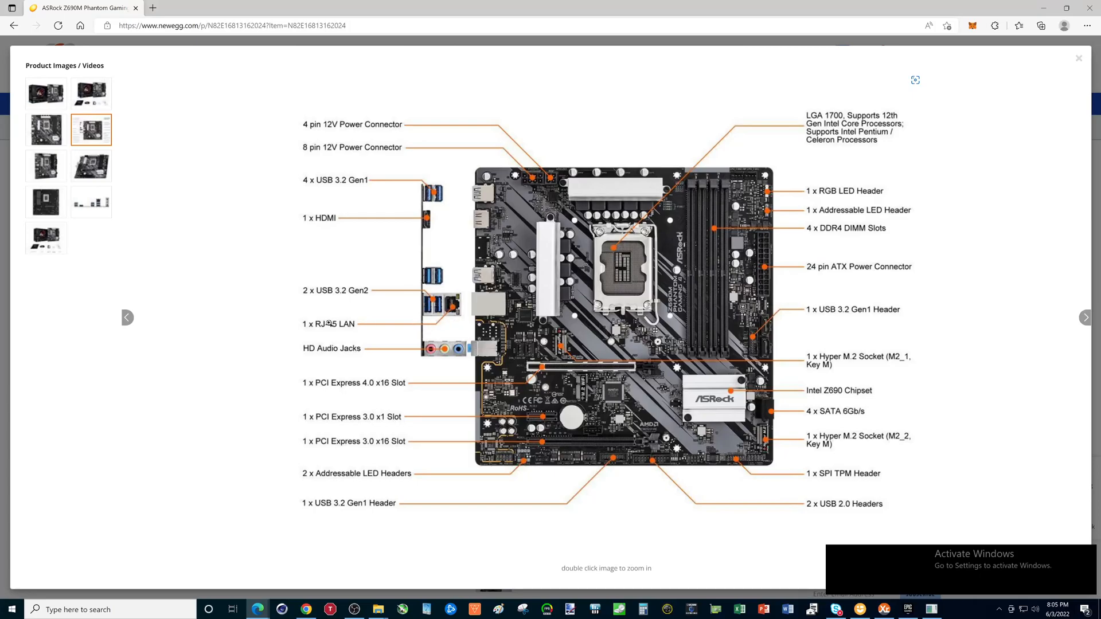
mouse_move(448, 276)
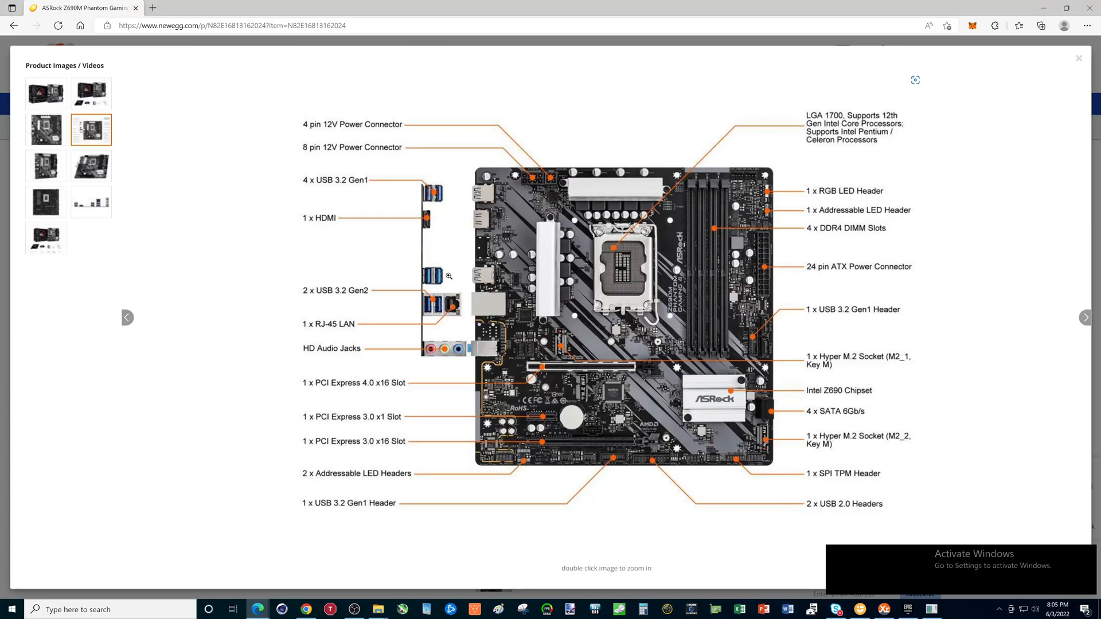
mouse_move(433, 308)
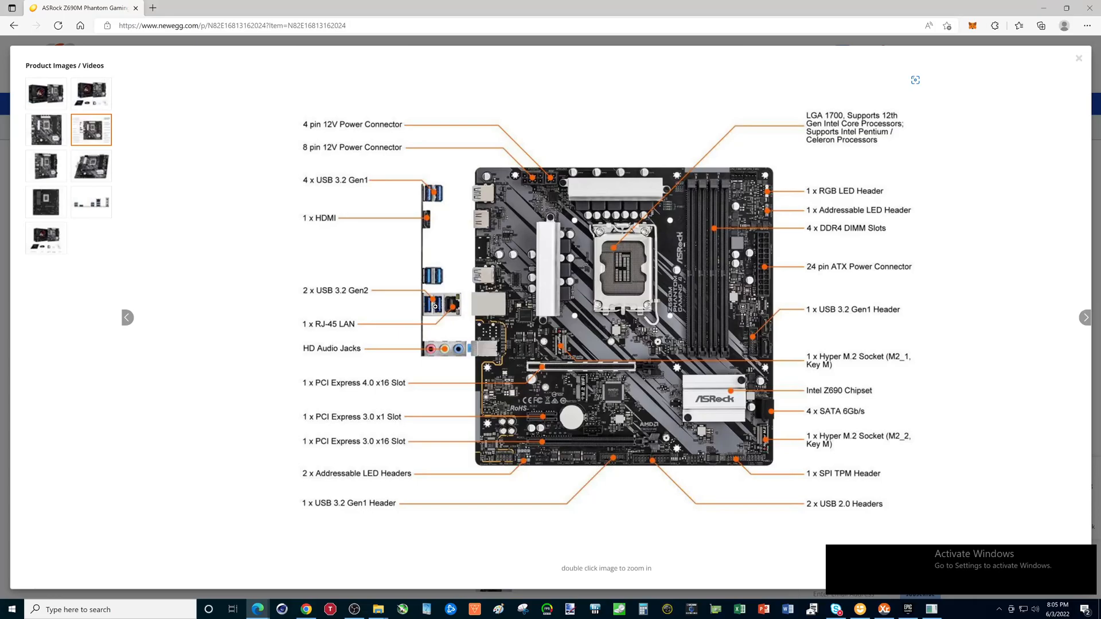
mouse_move(847, 135)
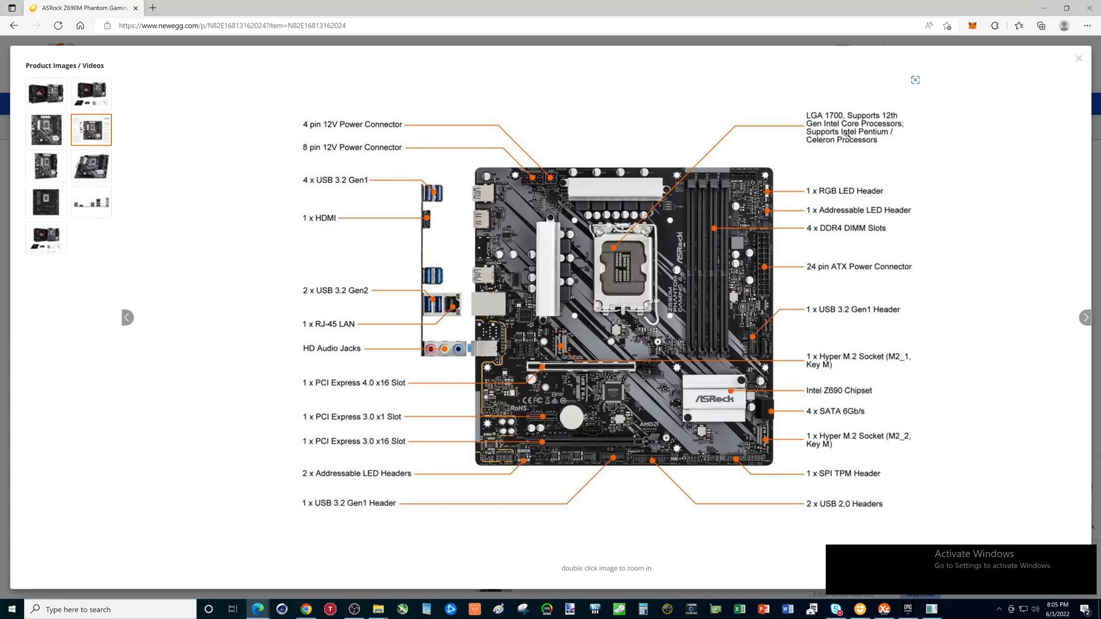
mouse_move(466, 314)
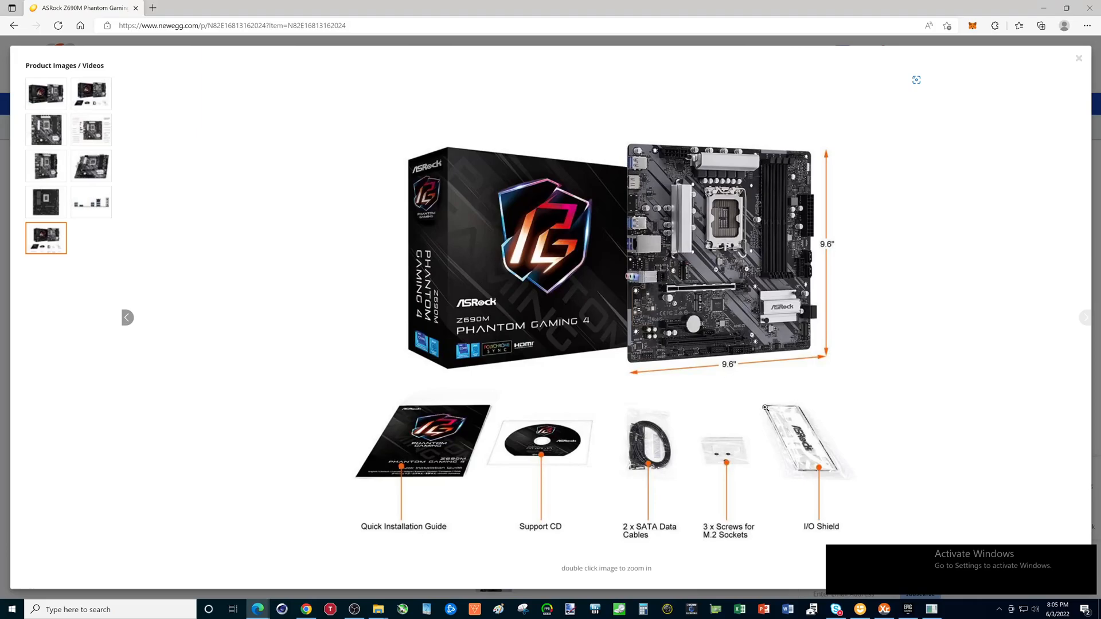
mouse_move(809, 462)
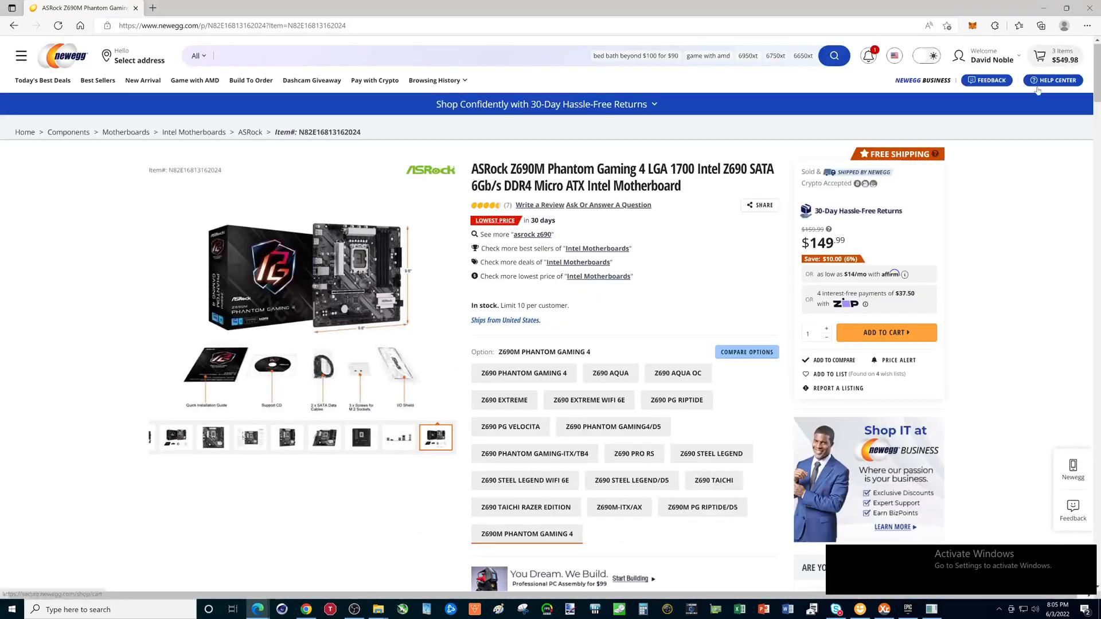
Go back to the five-board compare table and scroll to the model and brand rows.
click(14, 25)
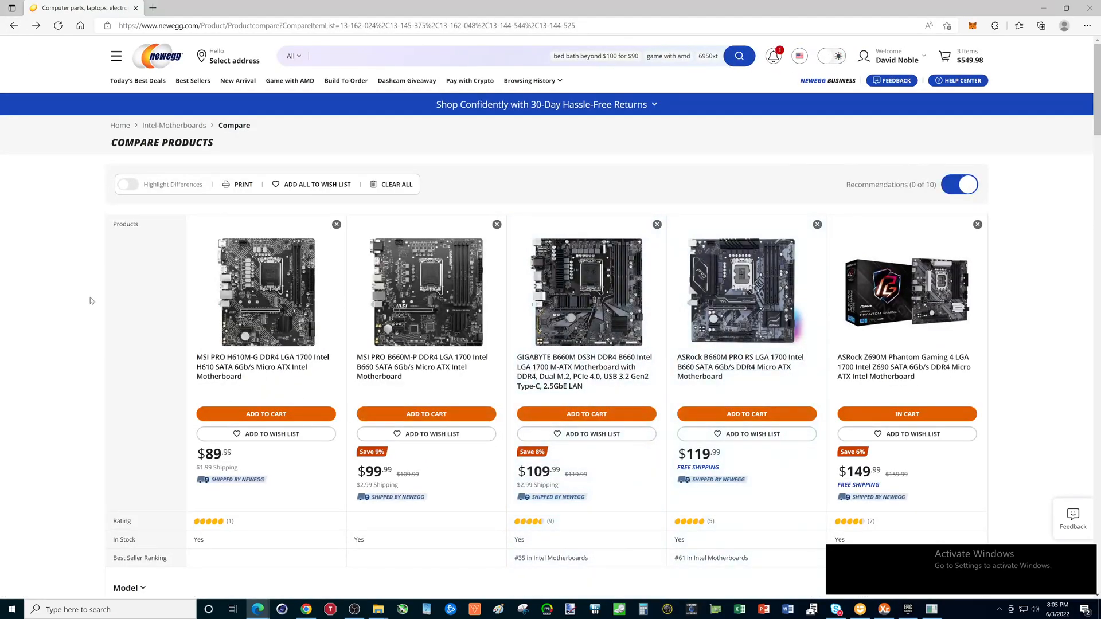
mouse_move(265, 291)
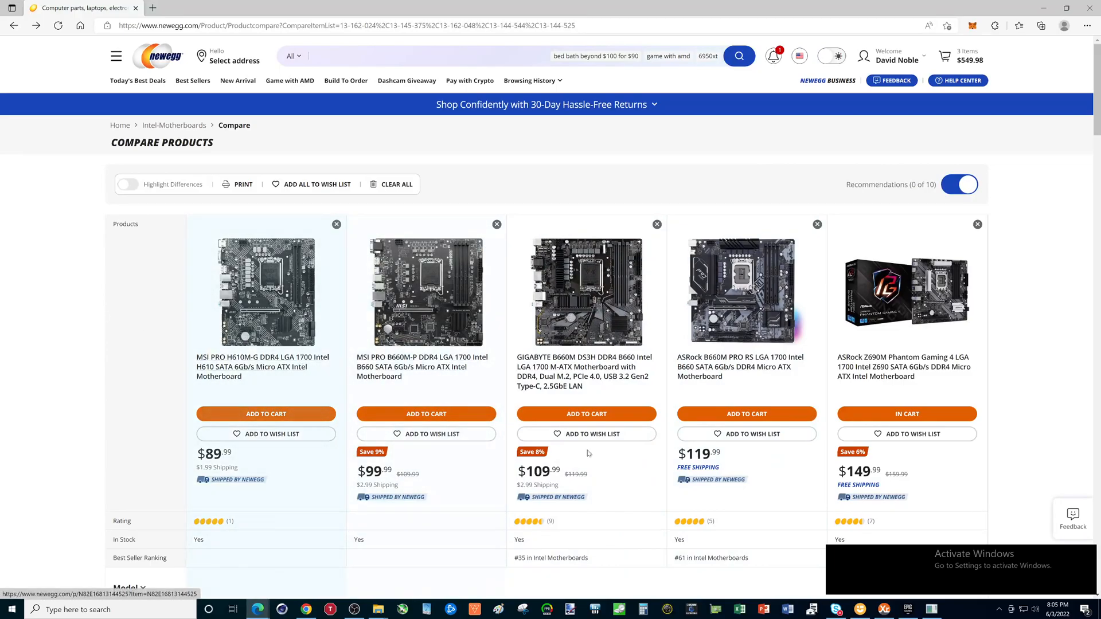
mouse_move(912, 295)
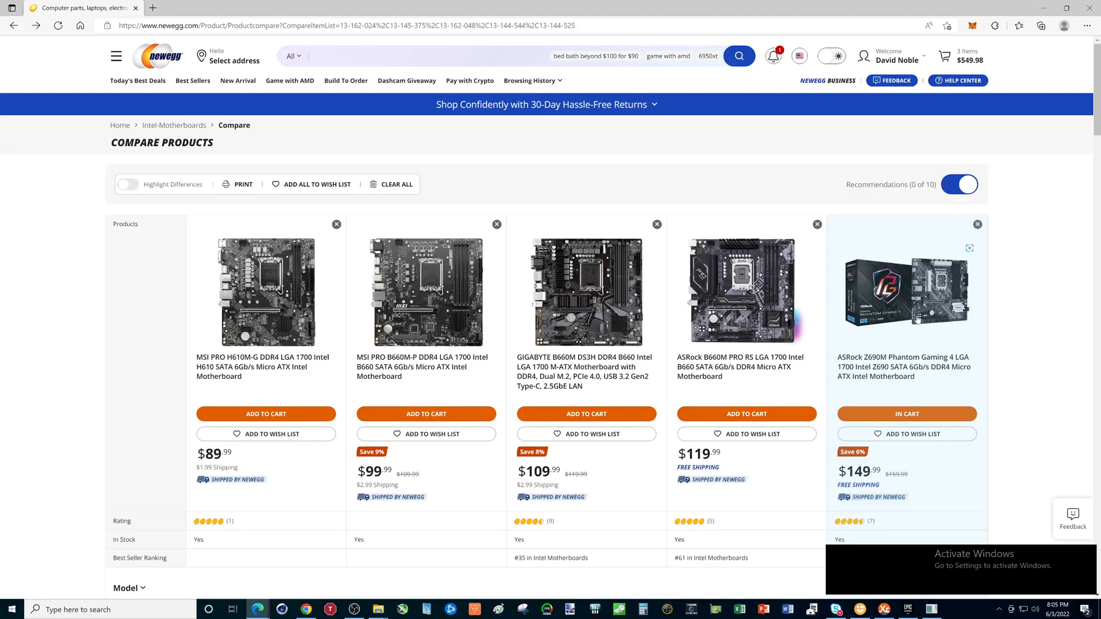
mouse_move(893, 309)
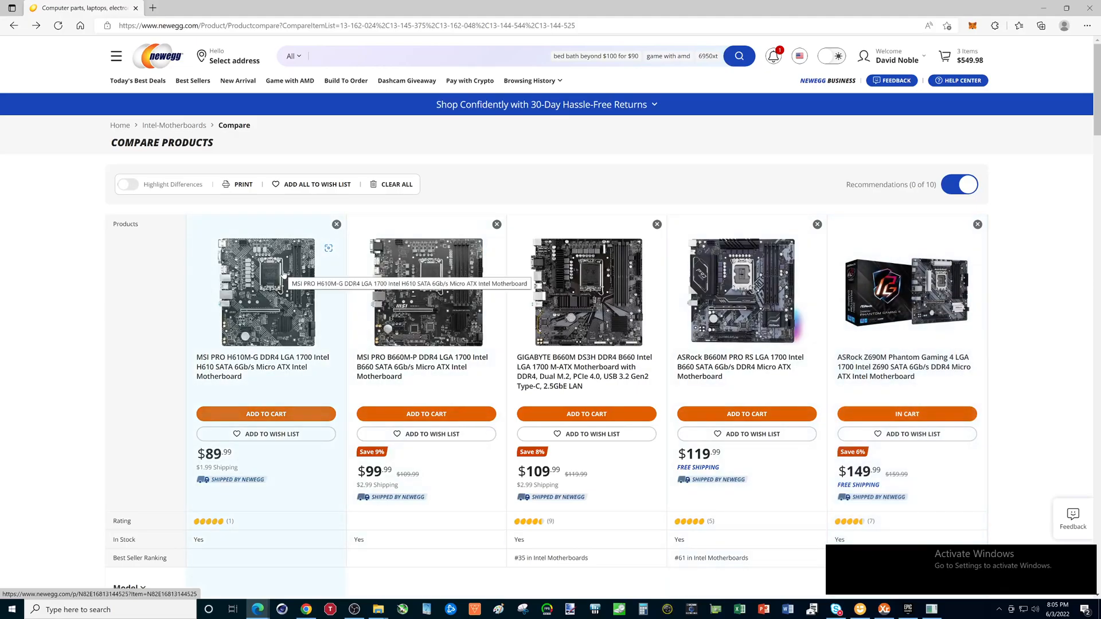
mouse_move(279, 331)
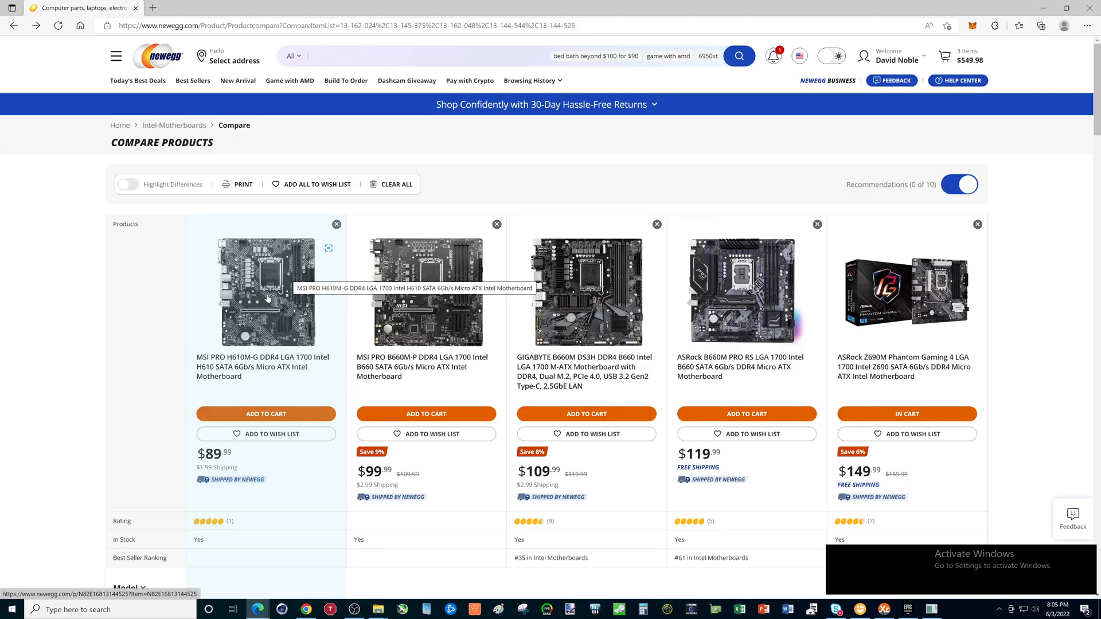
mouse_move(265, 302)
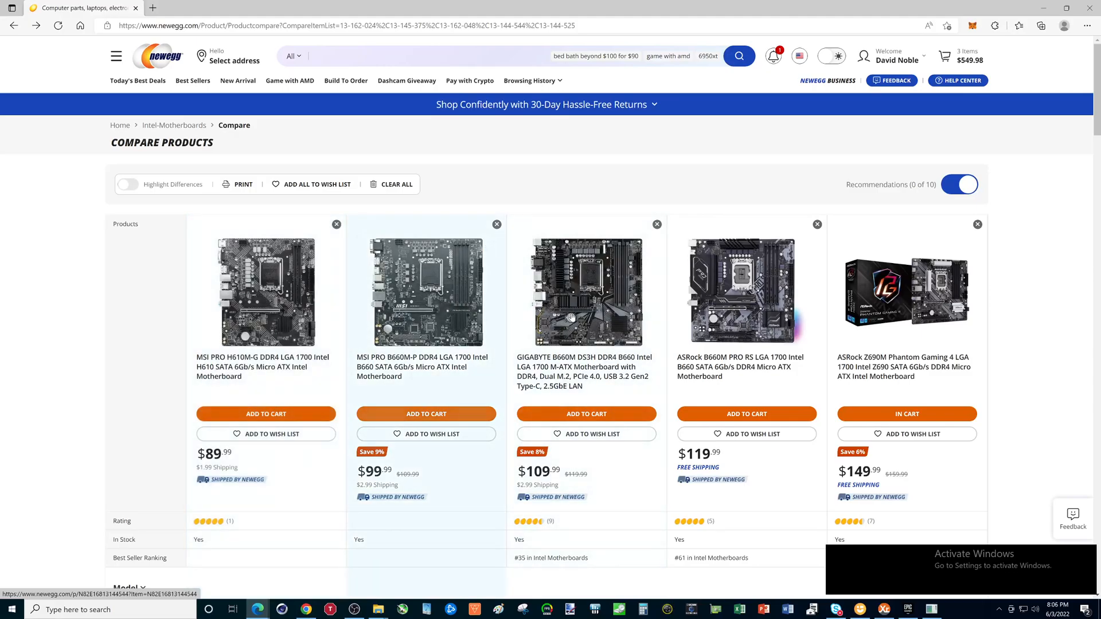
mouse_move(906, 292)
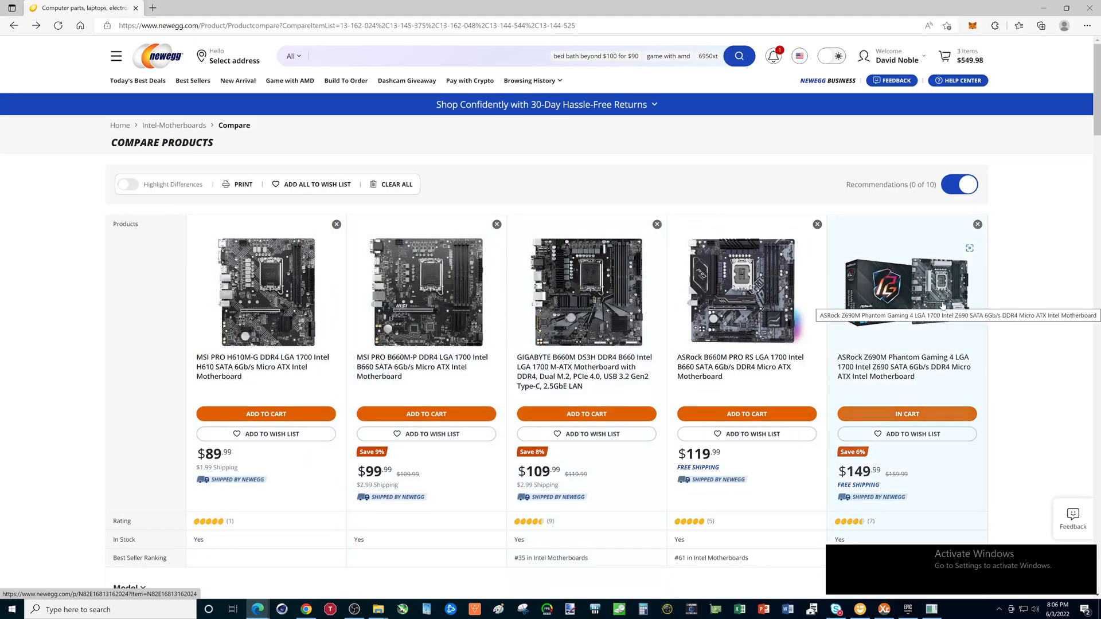
scroll(down, 3)
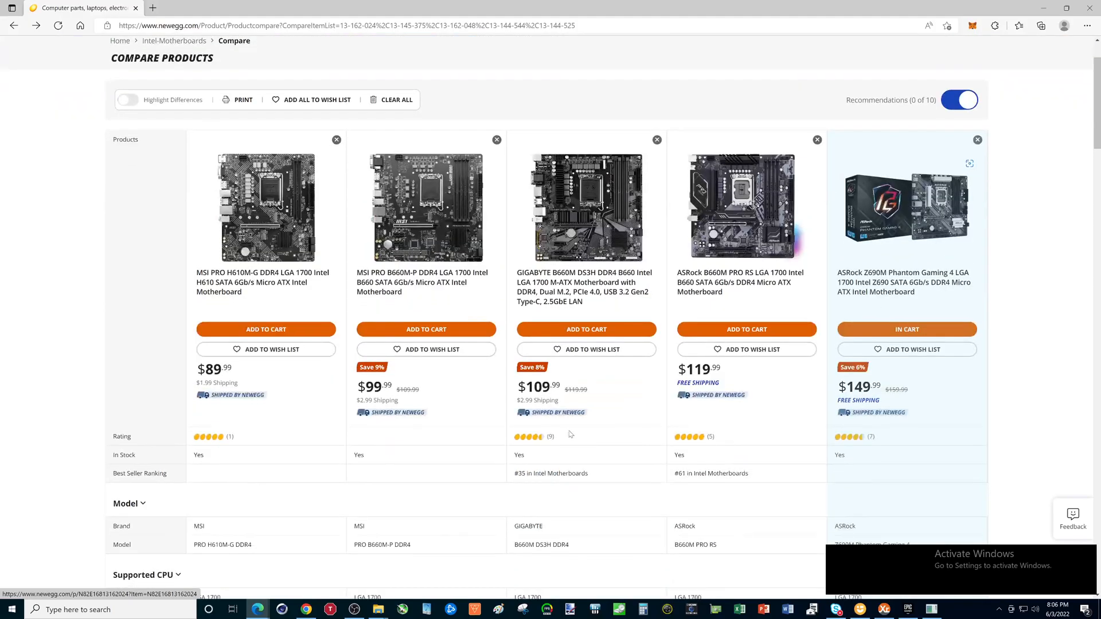
mouse_move(265, 208)
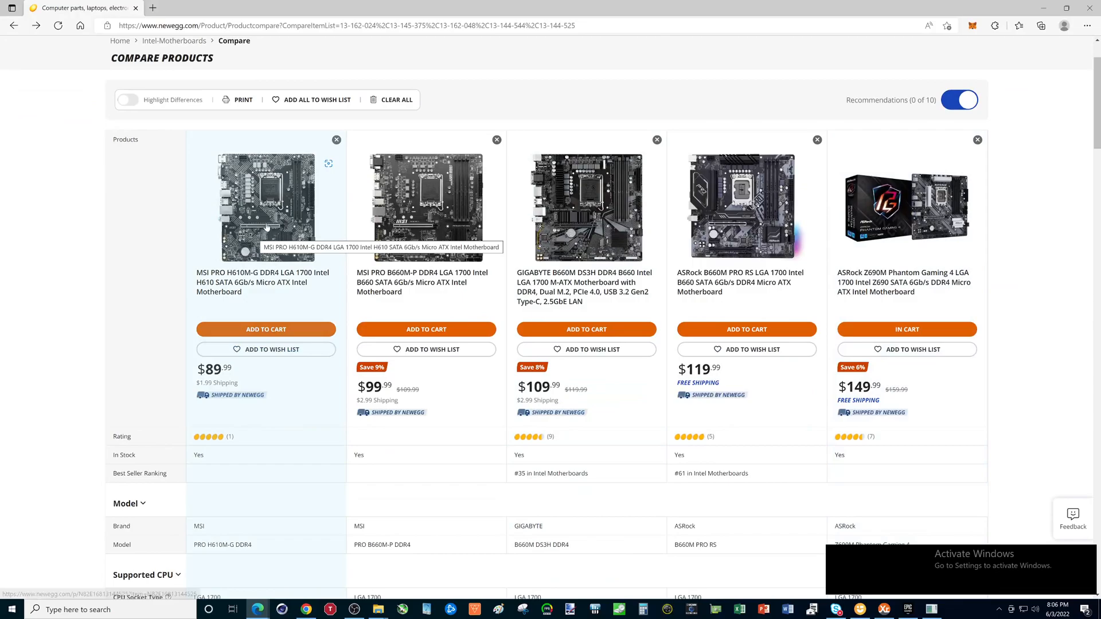
mouse_move(956, 298)
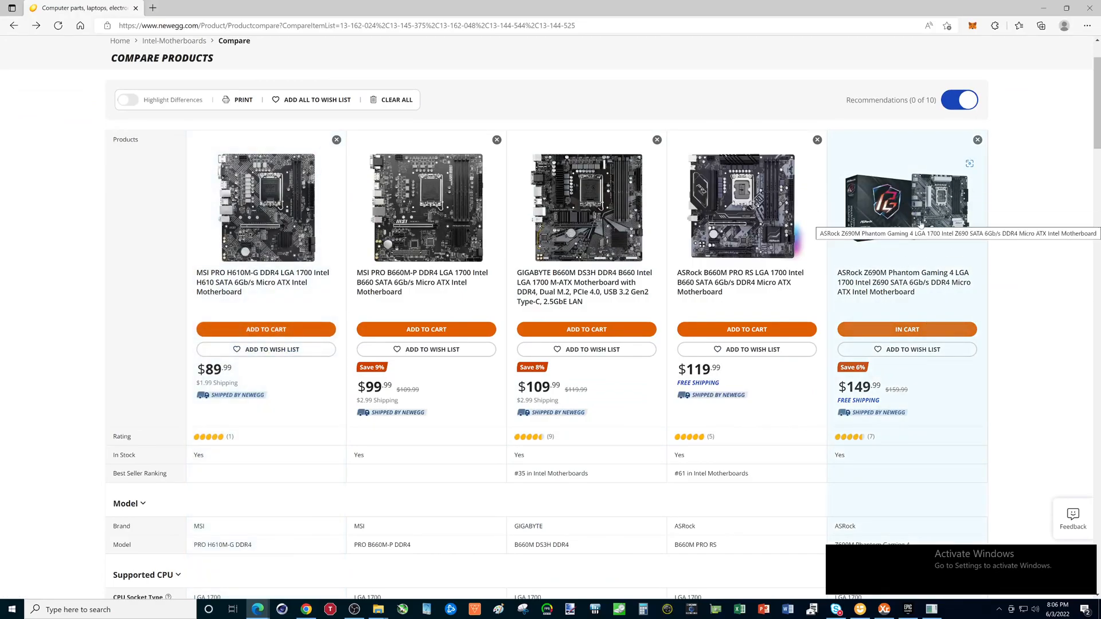
mouse_move(926, 235)
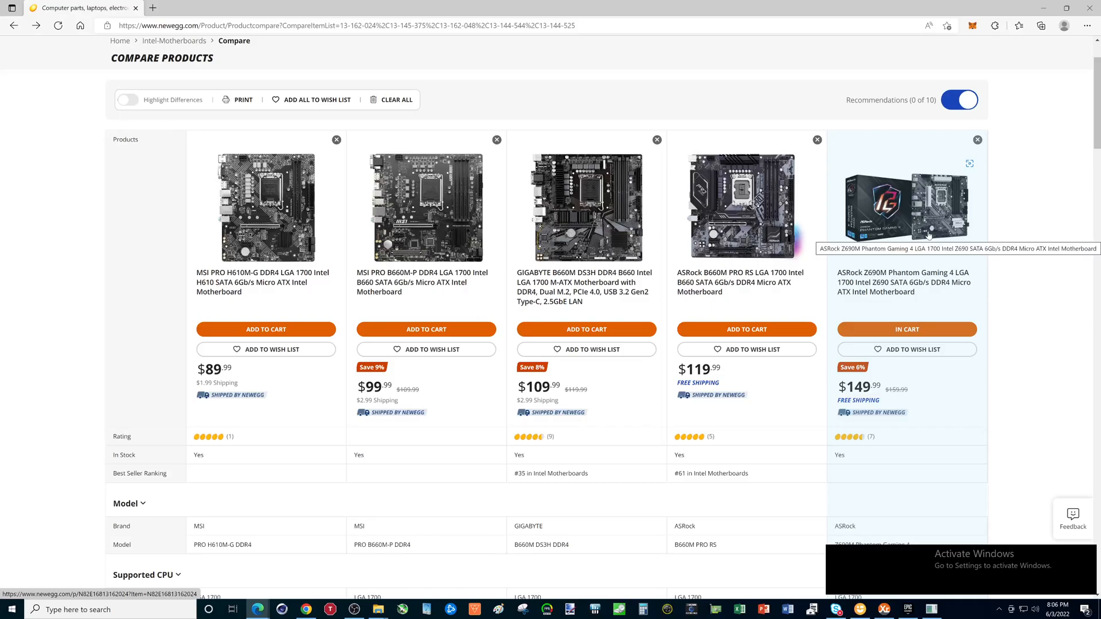